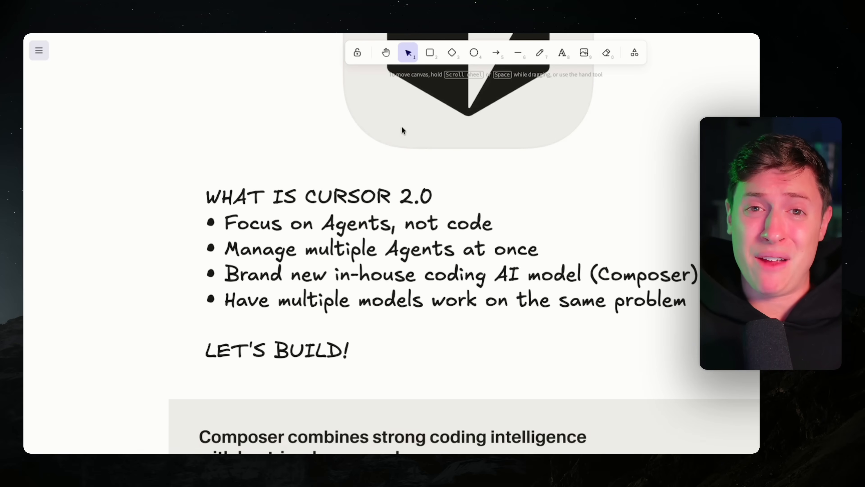
{"action": "mouse_move", "coordinate": [395, 201]}
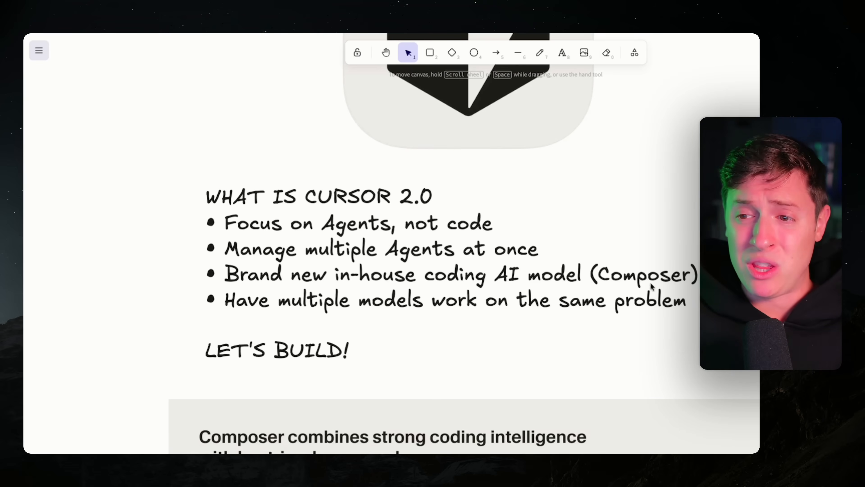
{"action": "mouse_move", "coordinate": [684, 265]}
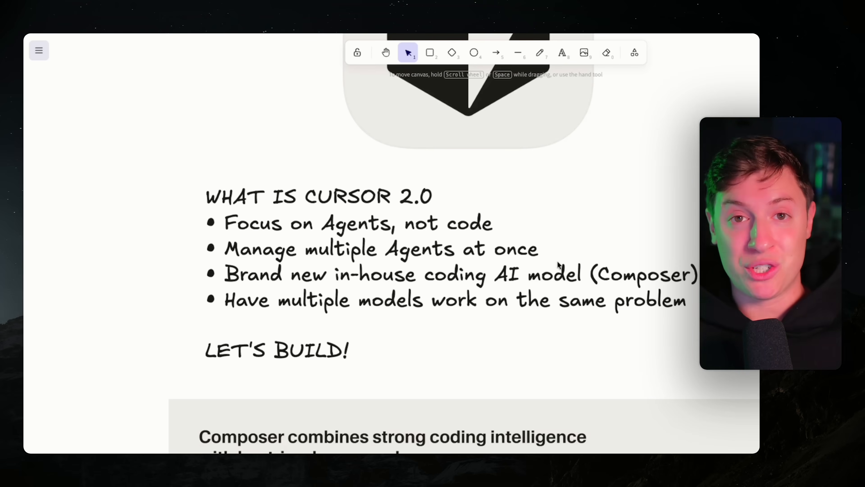
{"action": "mouse_move", "coordinate": [499, 270]}
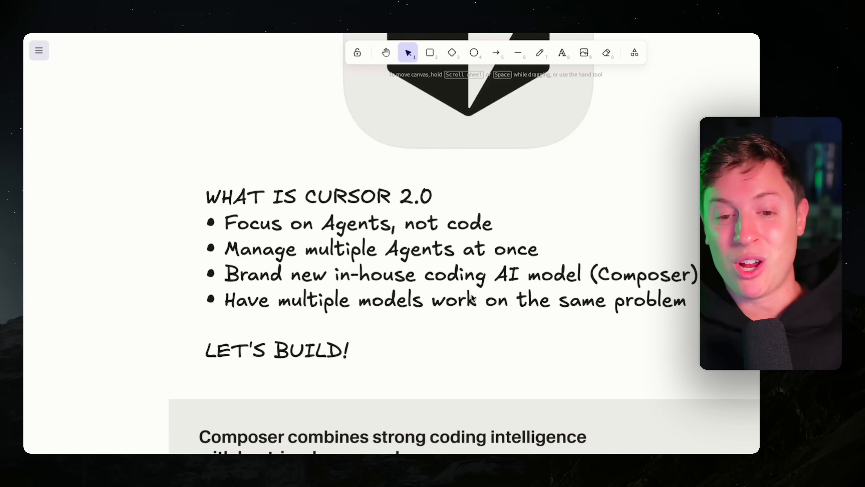
Scroll the Excalidraw canvas down to the Composer intelligence and speed comparison chart
{"action": "scroll", "scroll_direction": "down", "scroll_amount": 3}
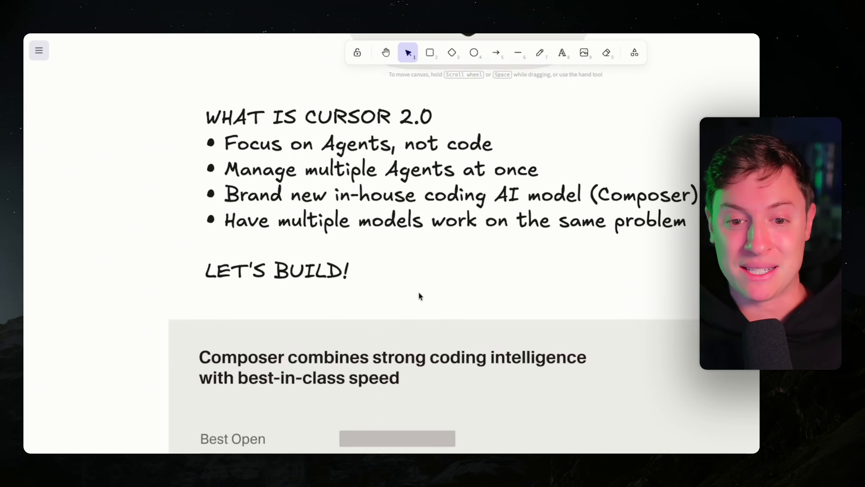
{"action": "scroll", "scroll_direction": "down", "scroll_amount": 3}
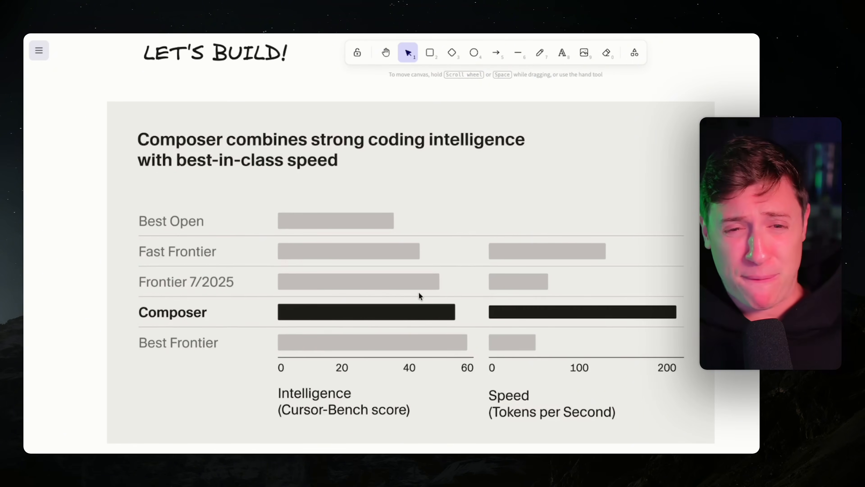
{"action": "mouse_move", "coordinate": [249, 305]}
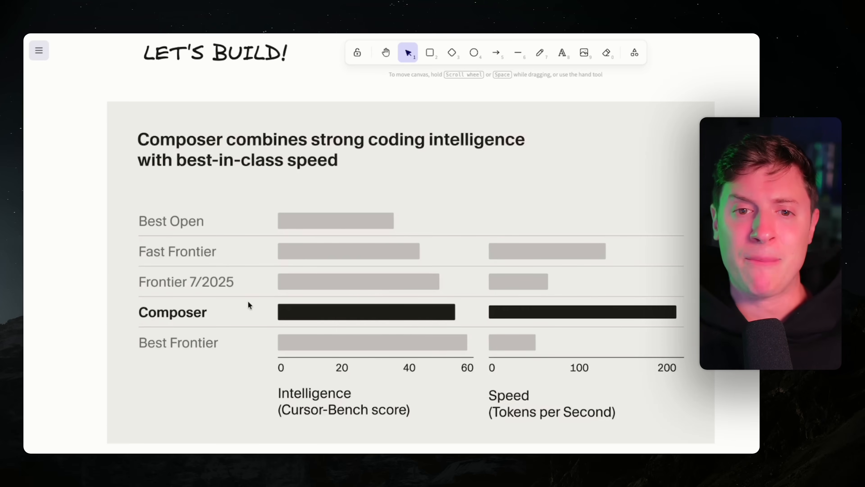
{"action": "mouse_move", "coordinate": [380, 417]}
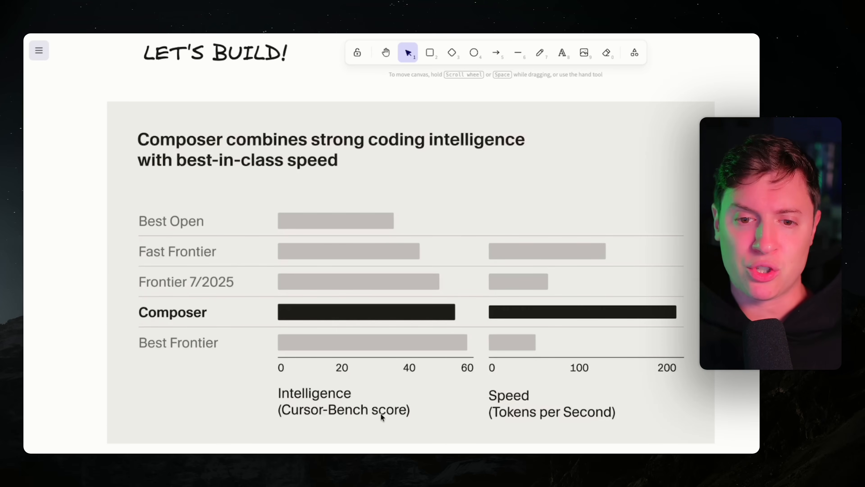
{"action": "mouse_move", "coordinate": [564, 412]}
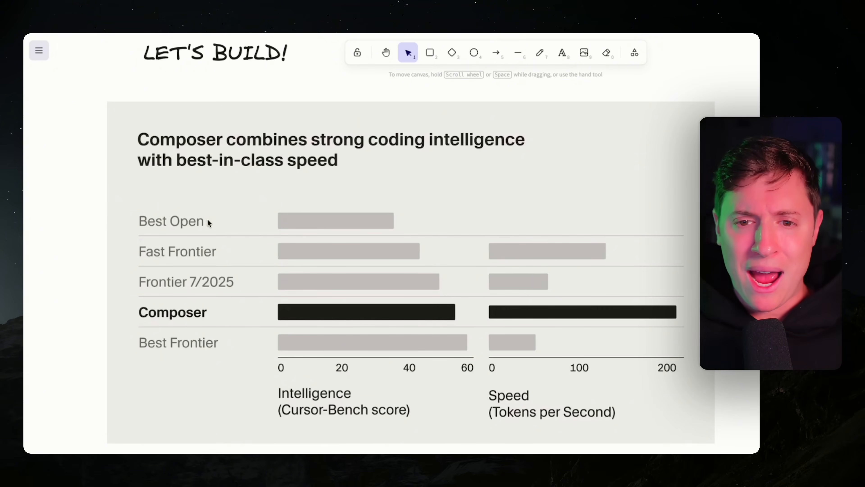
{"action": "mouse_move", "coordinate": [217, 332]}
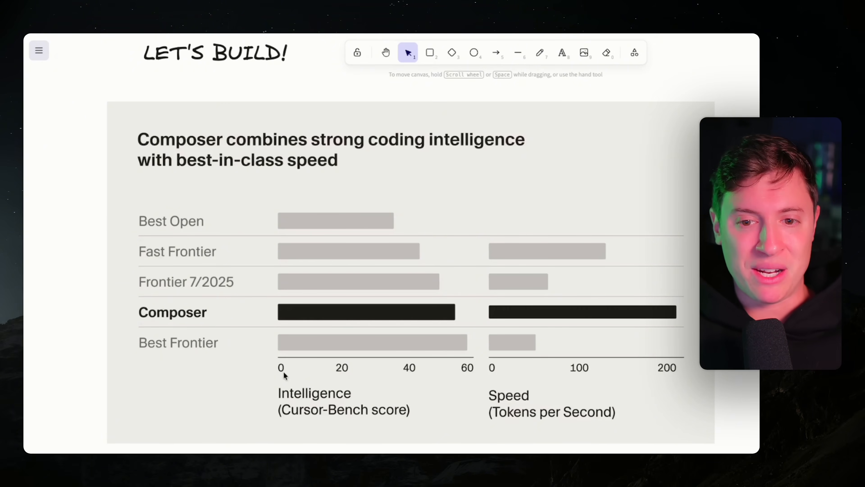
{"action": "mouse_move", "coordinate": [174, 346]}
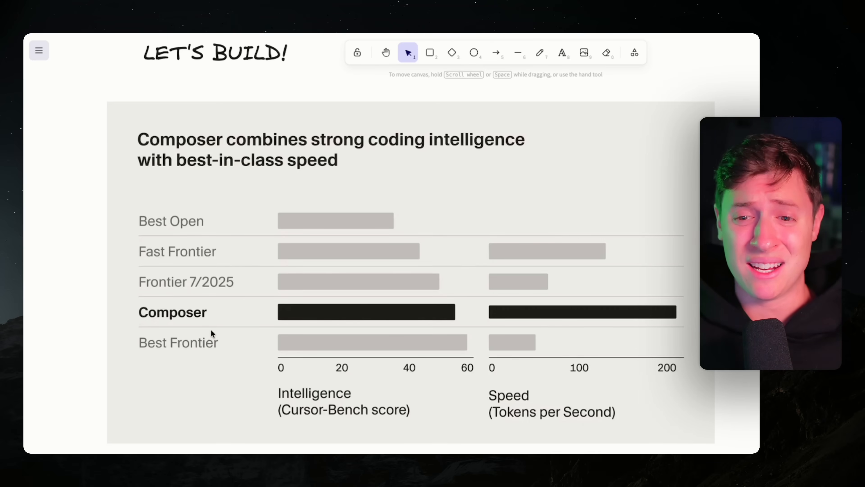
{"action": "mouse_move", "coordinate": [486, 344]}
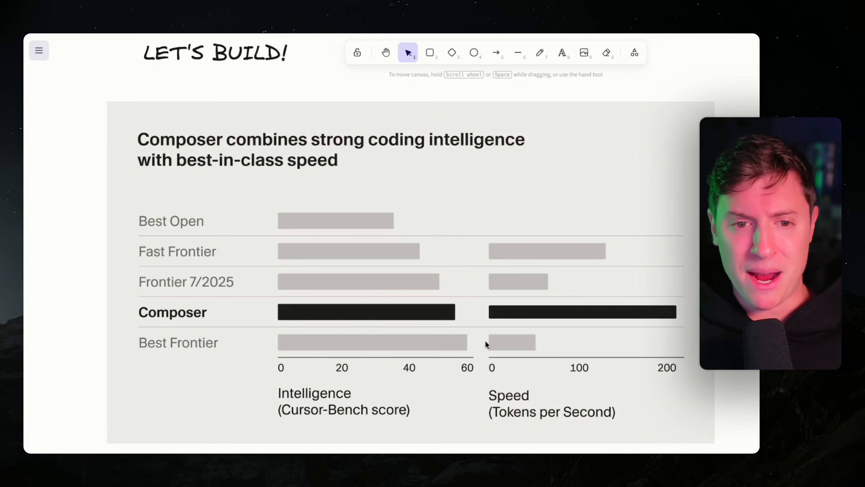
{"action": "mouse_move", "coordinate": [389, 271]}
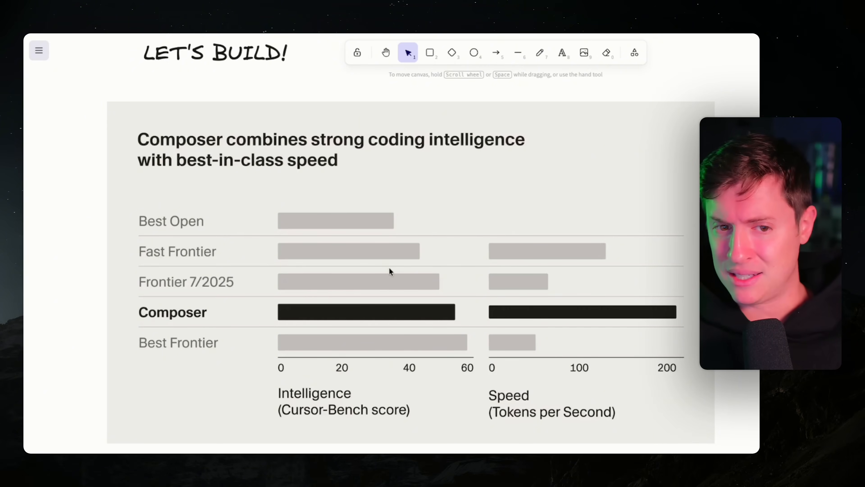
{"action": "mouse_move", "coordinate": [538, 249]}
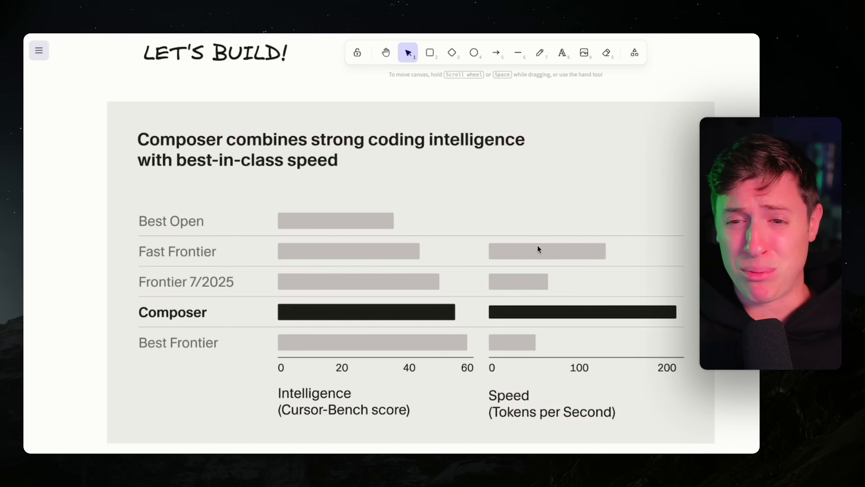
{"action": "mouse_move", "coordinate": [536, 285]}
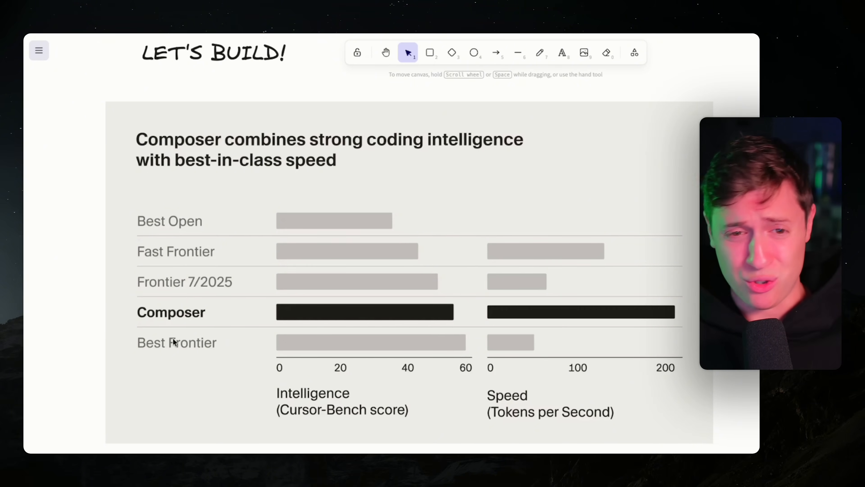
{"action": "mouse_move", "coordinate": [184, 268]}
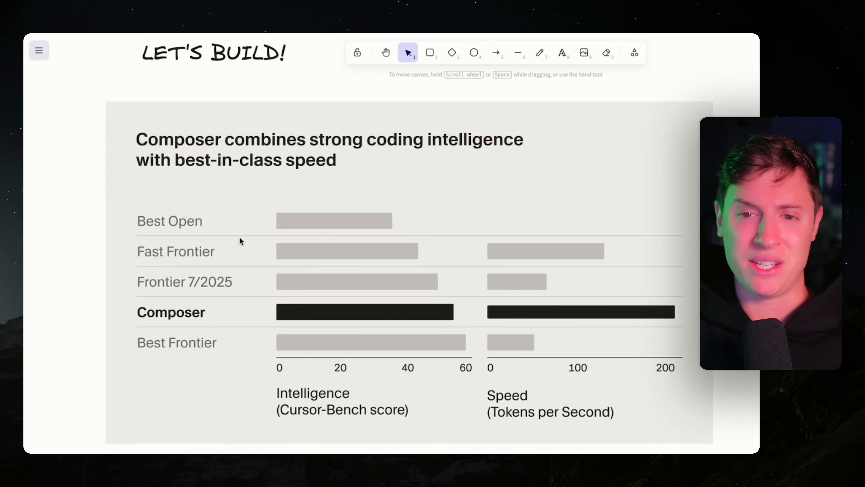
{"action": "mouse_move", "coordinate": [463, 187]}
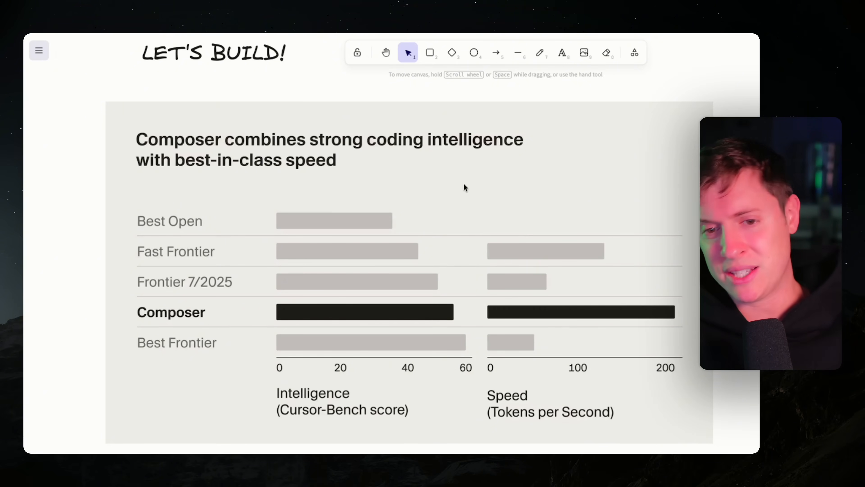
{"action": "mouse_move", "coordinate": [472, 234]}
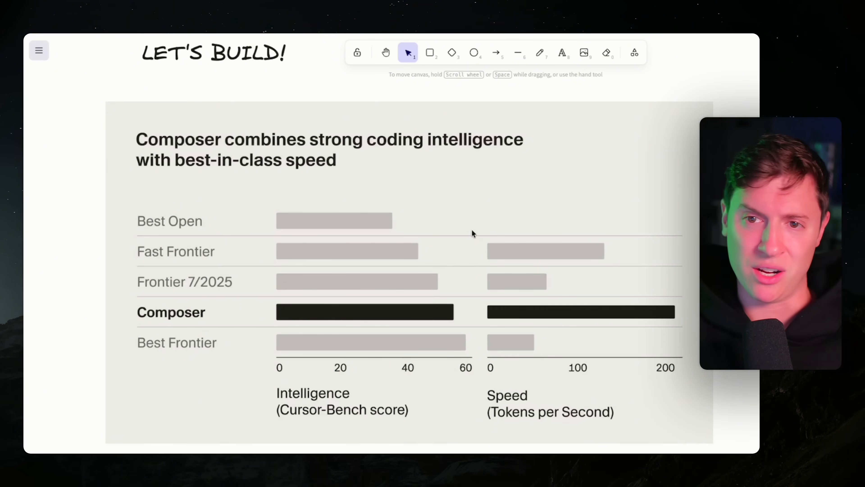
{"action": "mouse_move", "coordinate": [325, 197]}
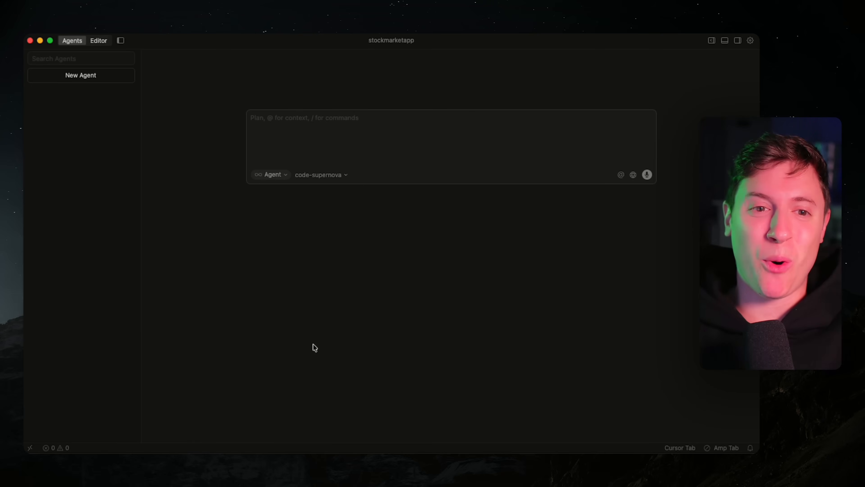
{"action": "mouse_move", "coordinate": [590, 323]}
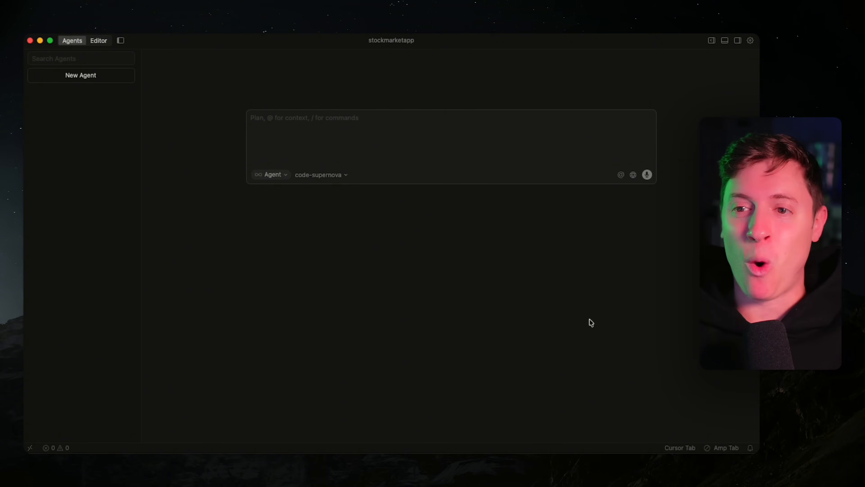
{"action": "mouse_move", "coordinate": [422, 274]}
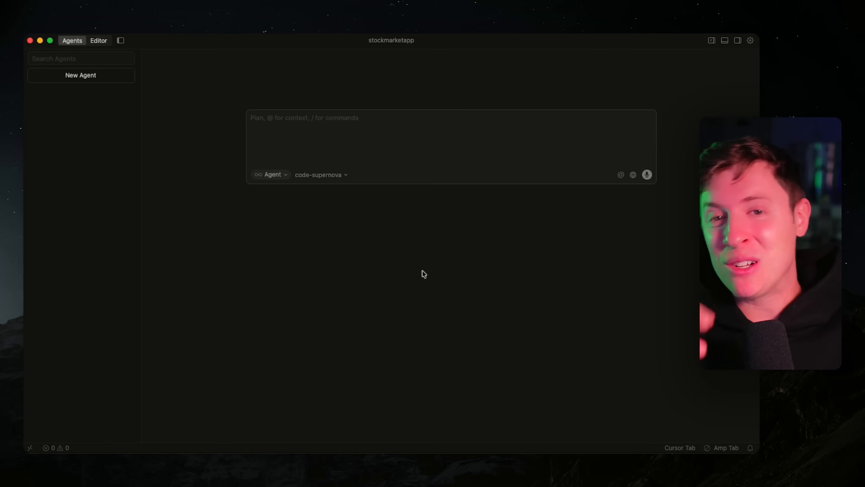
{"action": "mouse_move", "coordinate": [184, 275]}
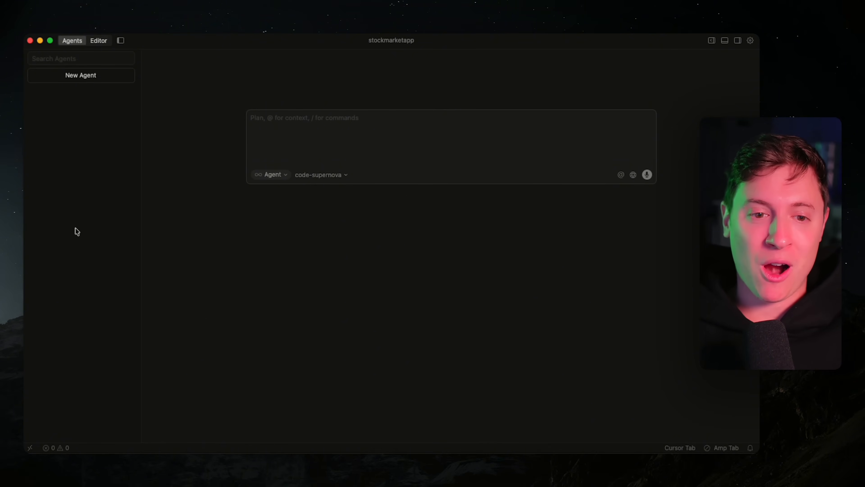
{"action": "mouse_move", "coordinate": [184, 133]}
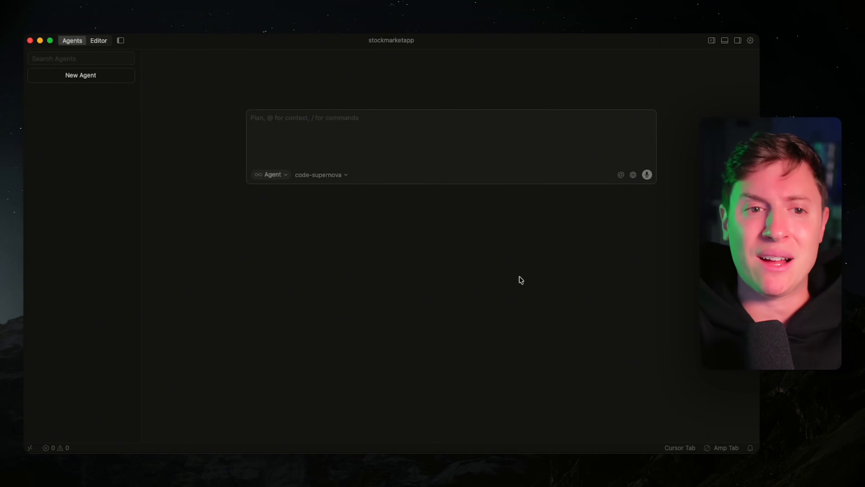
{"action": "mouse_move", "coordinate": [163, 288]}
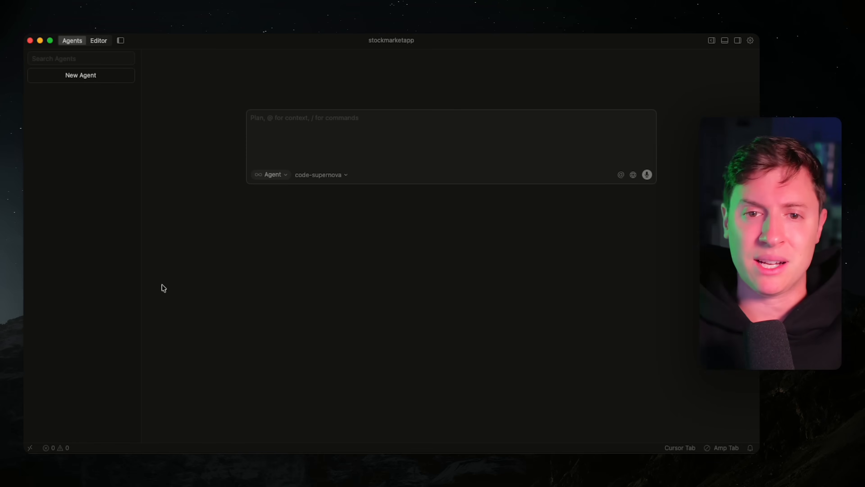
{"action": "mouse_move", "coordinate": [554, 145]}
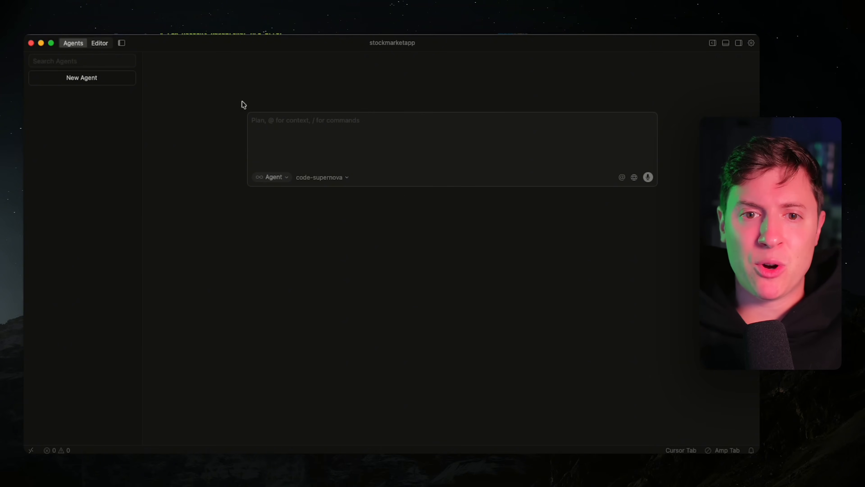
{"action": "mouse_move", "coordinate": [297, 129]}
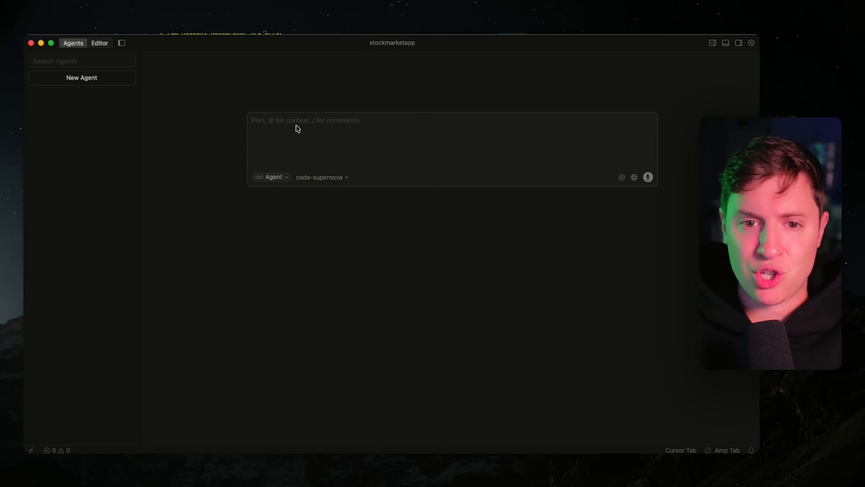
{"action": "left_click", "coordinate": [322, 177]}
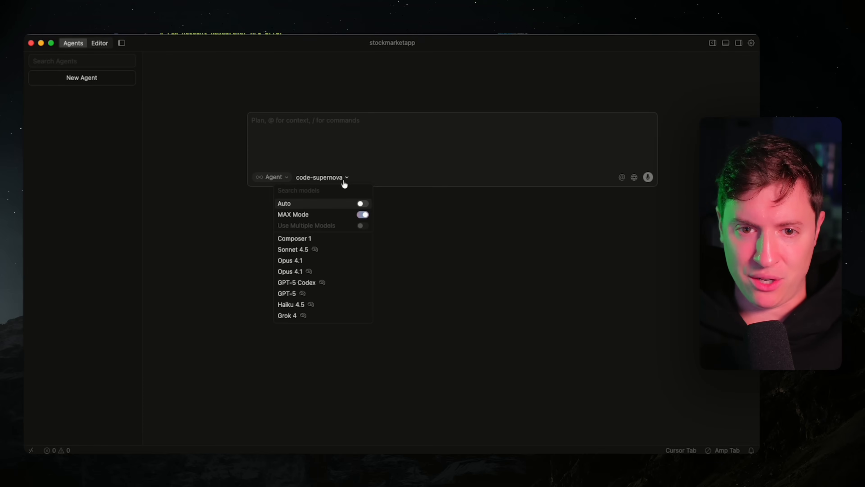
{"action": "mouse_move", "coordinate": [298, 241]}
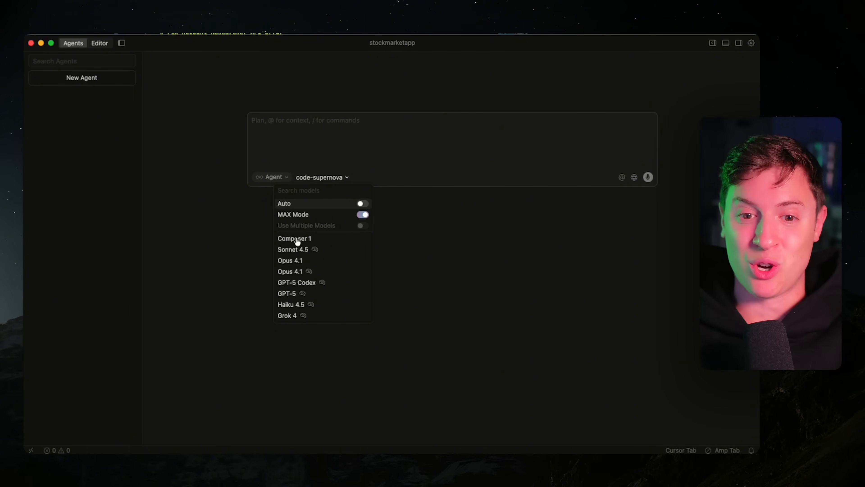
{"action": "left_click", "coordinate": [294, 238]}
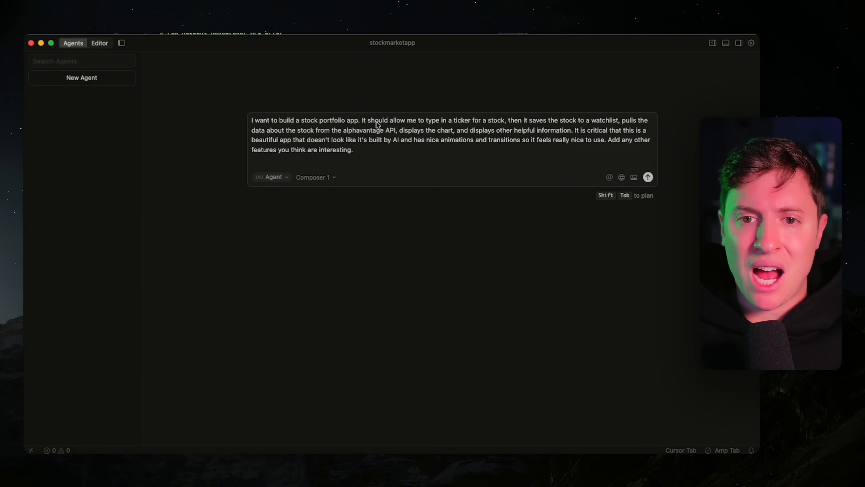
{"action": "mouse_move", "coordinate": [449, 126]}
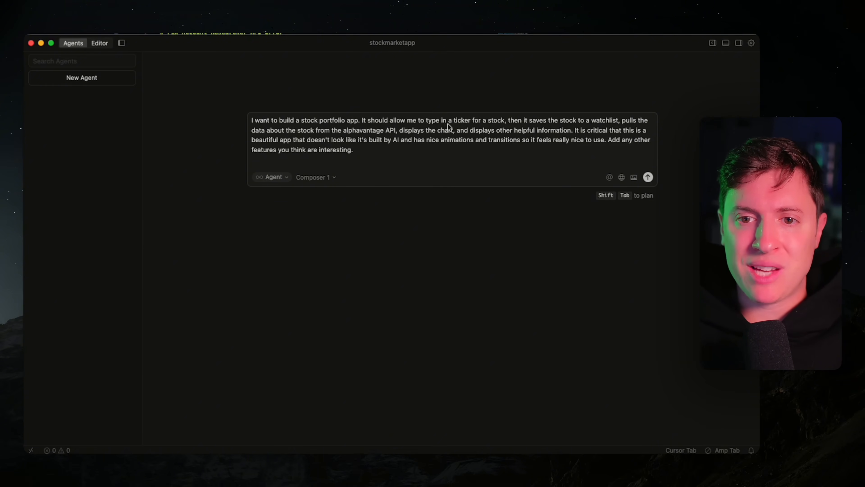
{"action": "mouse_move", "coordinate": [499, 128]}
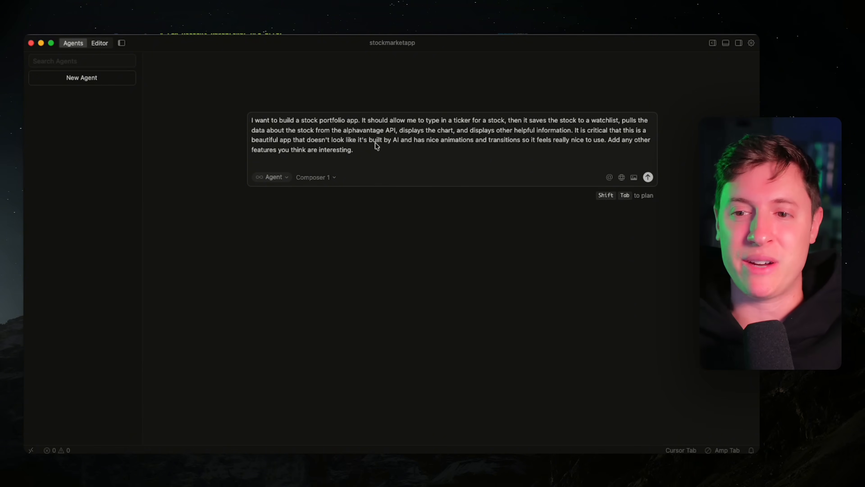
Send the portfolio app request and approve the Vite React TypeScript setup, dependencies and Tailwind configuration
{"action": "left_click", "coordinate": [648, 177]}
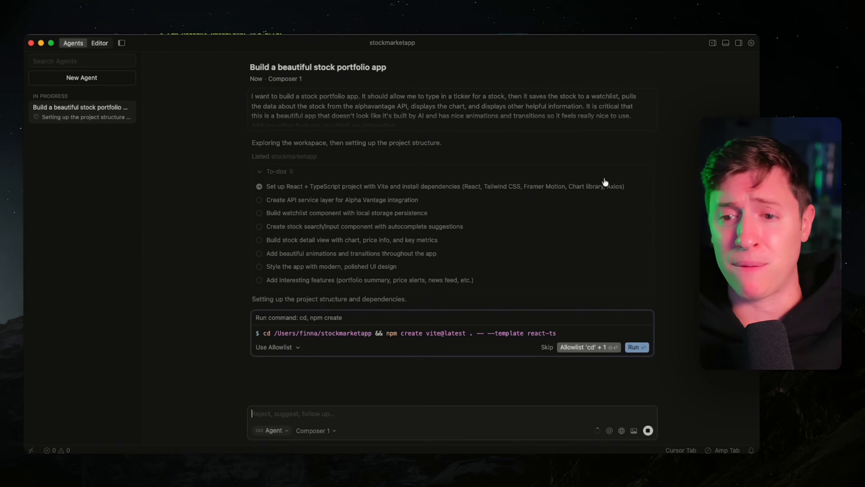
{"action": "left_click", "coordinate": [635, 346]}
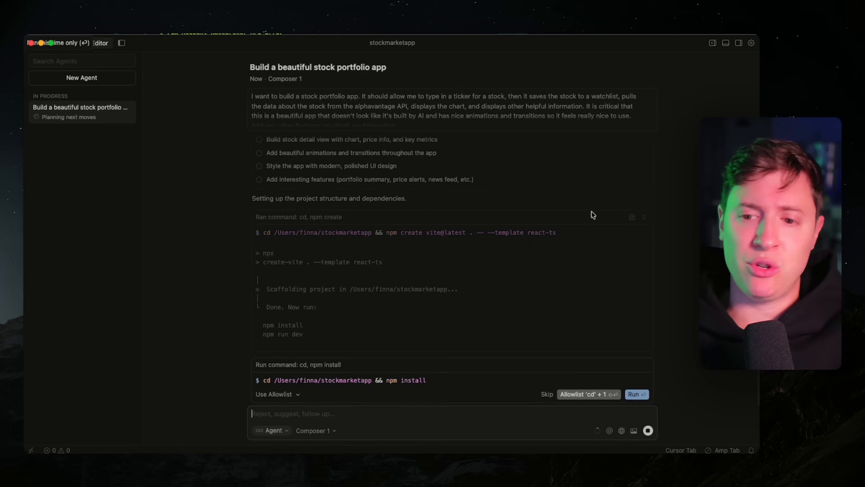
{"action": "left_click", "coordinate": [635, 394]}
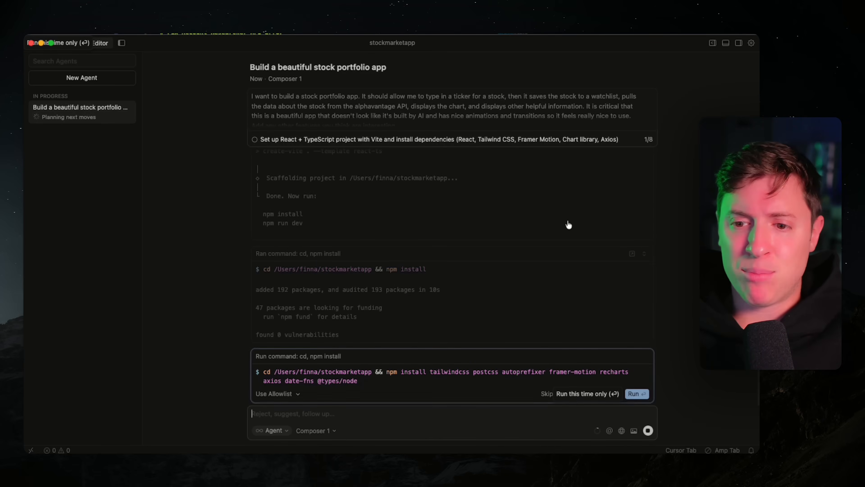
{"action": "left_click", "coordinate": [636, 394]}
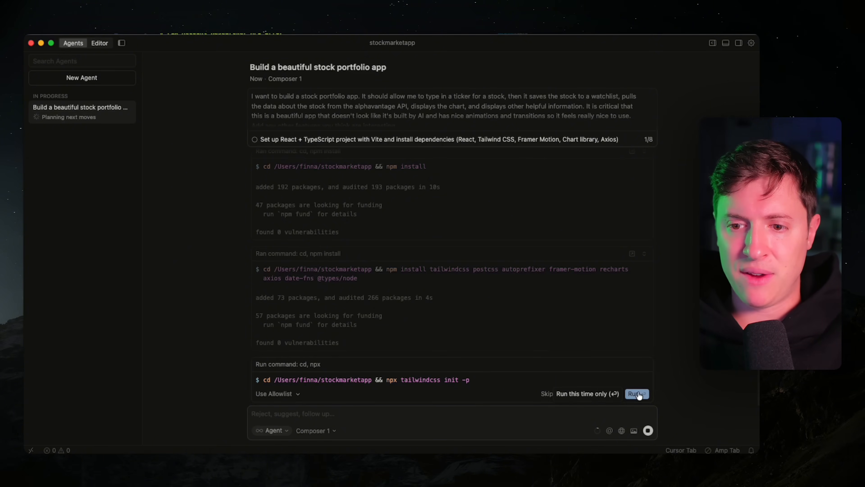
{"action": "left_click", "coordinate": [637, 394]}
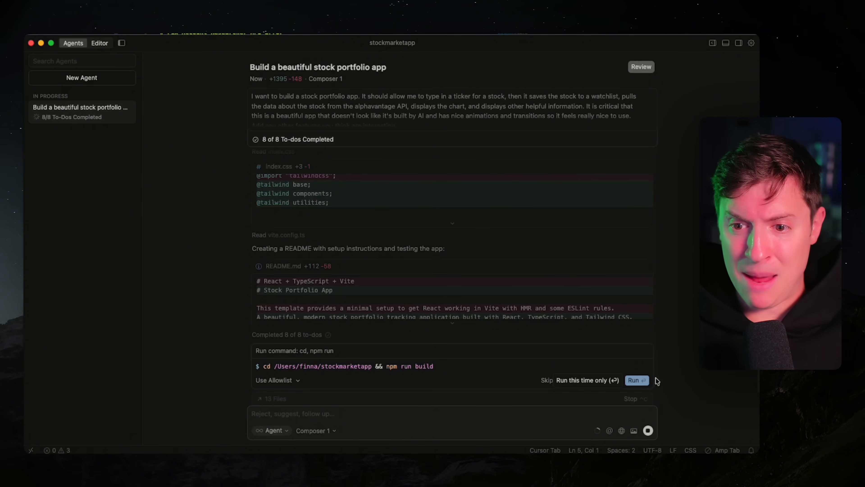
Approve the agent's builds and fixes, including the SearchInput fix and Tailwind v4 PostCSS plugin, until all to-dos complete
{"action": "left_click", "coordinate": [635, 379]}
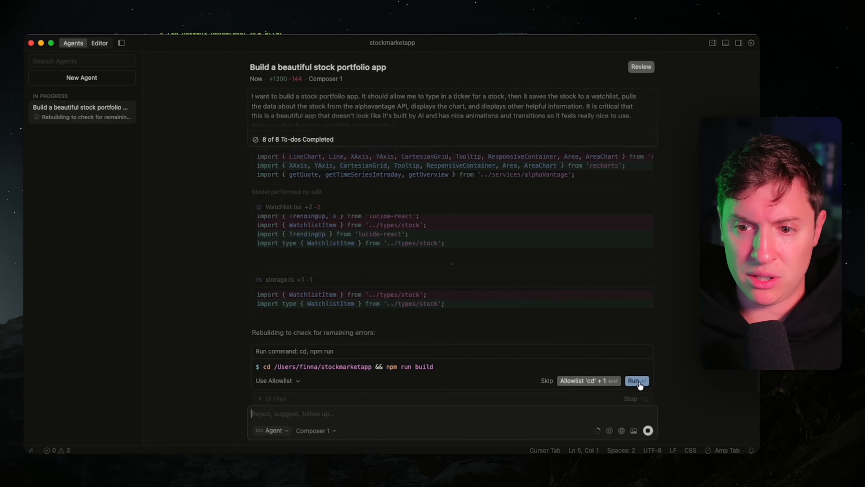
{"action": "left_click", "coordinate": [636, 381]}
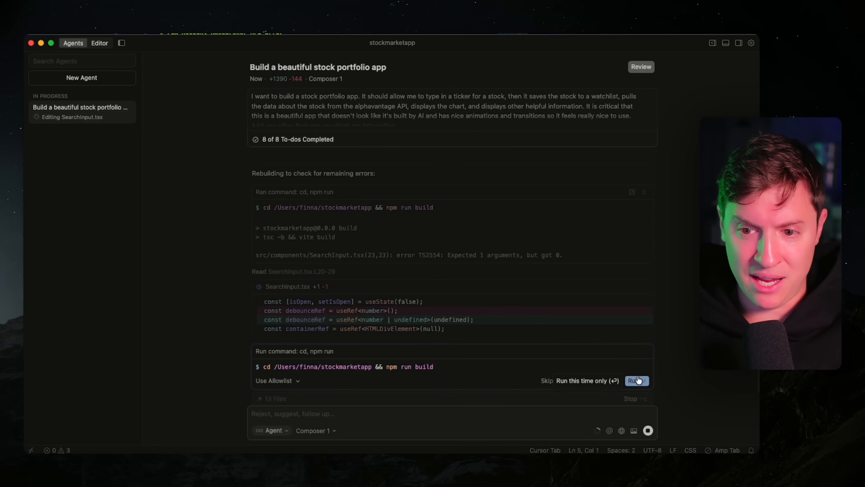
{"action": "left_click", "coordinate": [636, 381]}
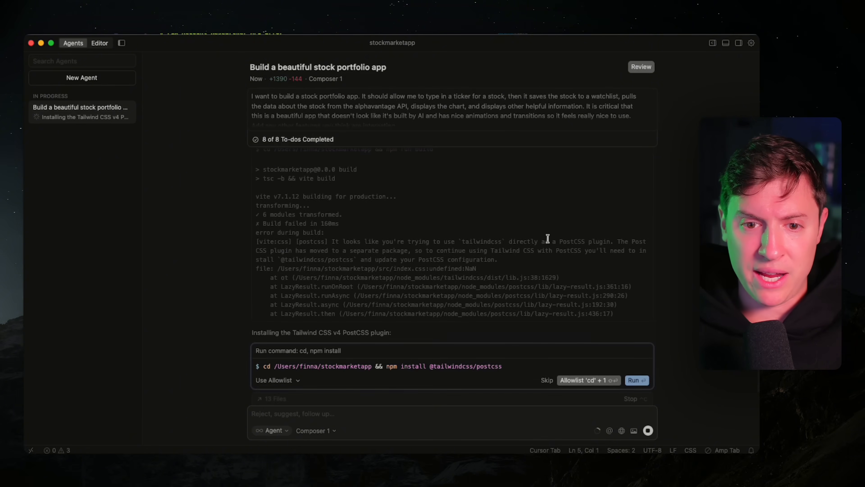
{"action": "left_click", "coordinate": [636, 380]}
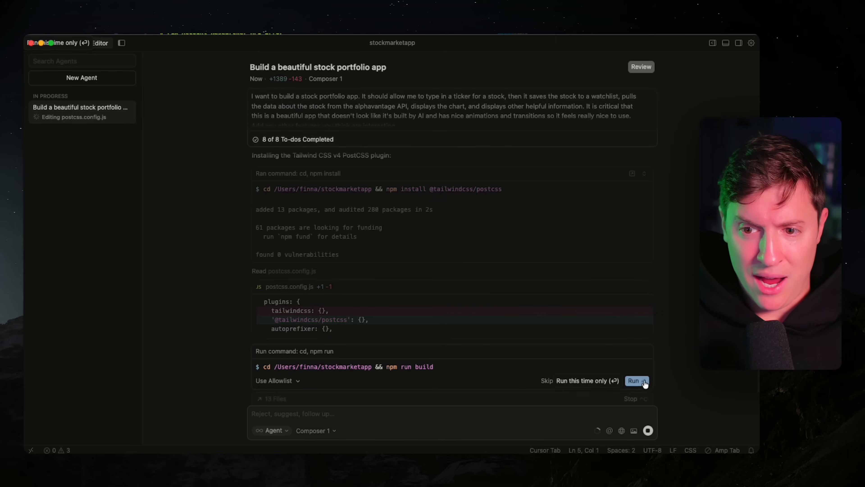
{"action": "left_click", "coordinate": [635, 381]}
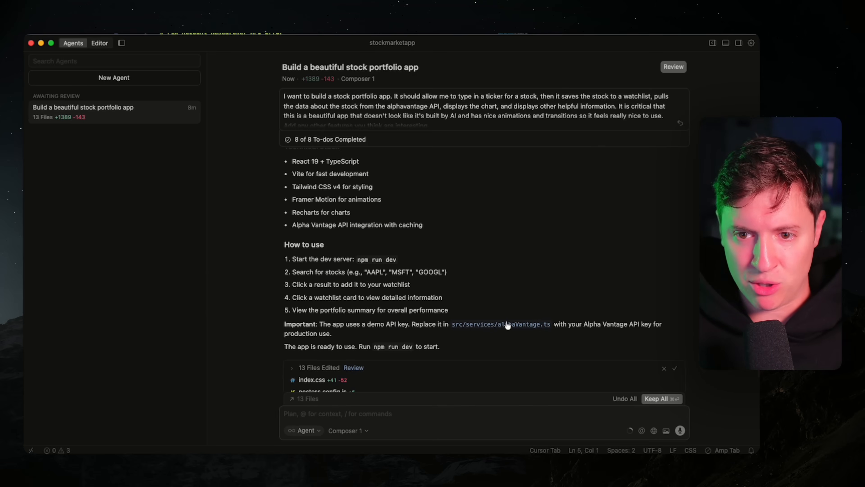
View alphaVantage.ts and preview the app at localhost:5173 in a built-in browser tab
{"action": "left_click", "coordinate": [500, 324]}
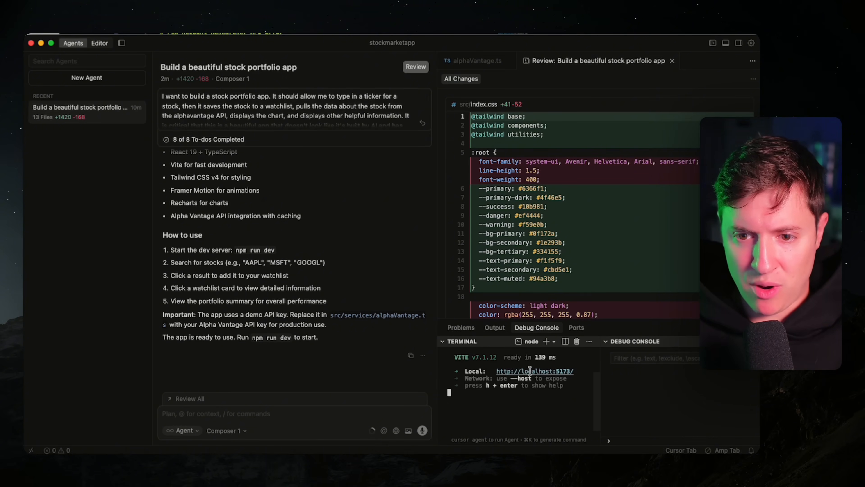
{"action": "left_click", "coordinate": [396, 430]}
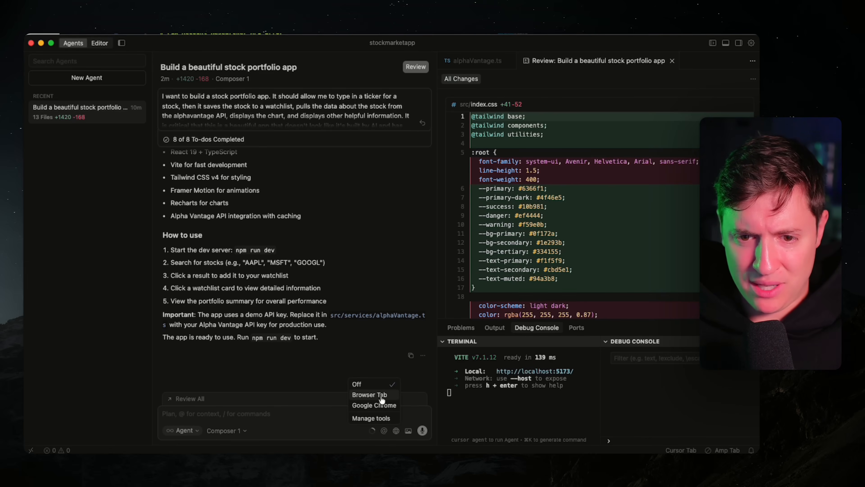
{"action": "left_click", "coordinate": [369, 394]}
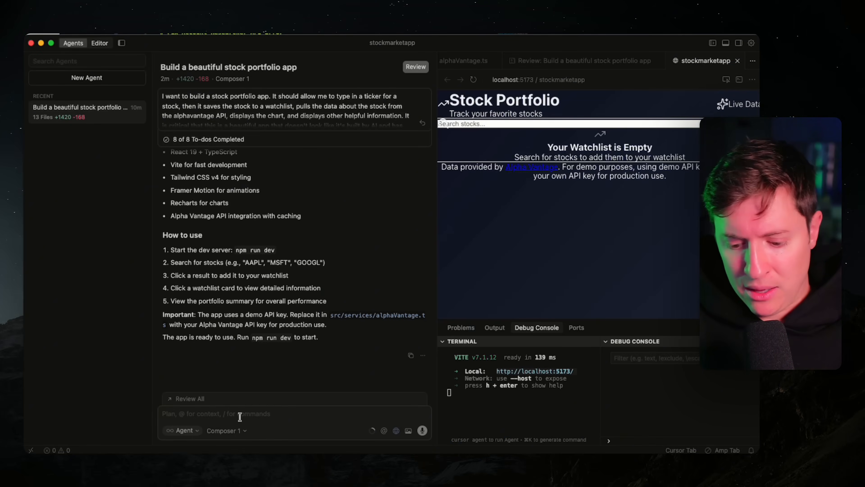
Tell the agent 'looks like the styling didn't get applied' with a screenshot attached
{"action": "type", "text": "looks like the styling didn't get applied"}
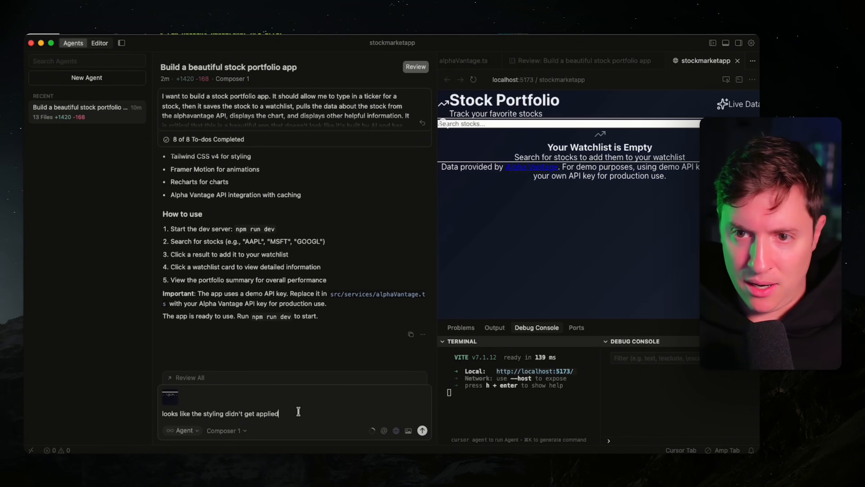
{"action": "mouse_move", "coordinate": [727, 79]}
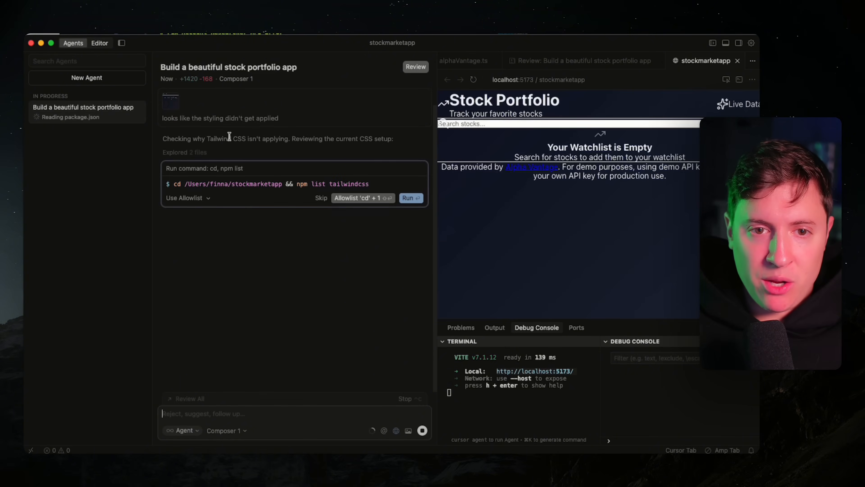
Approve the Tailwind version check, switch to Tailwind CSS v3, Vite cache clear and dev server checks
{"action": "left_click", "coordinate": [408, 197]}
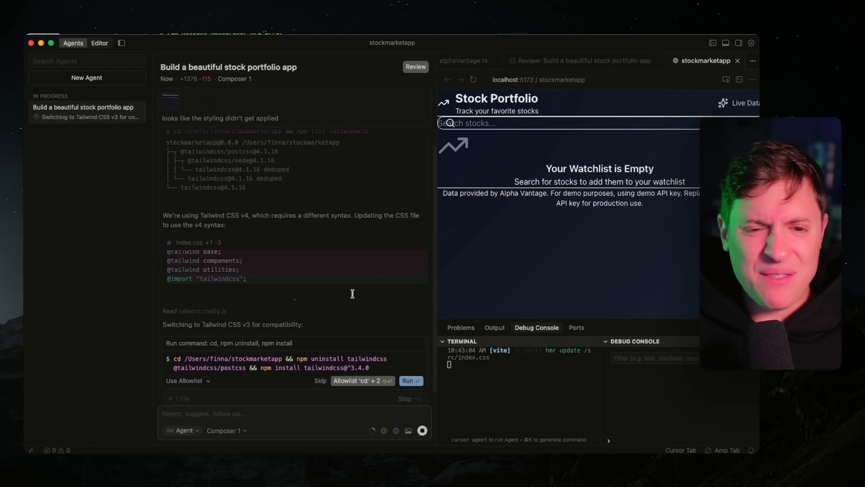
{"action": "mouse_move", "coordinate": [397, 306]}
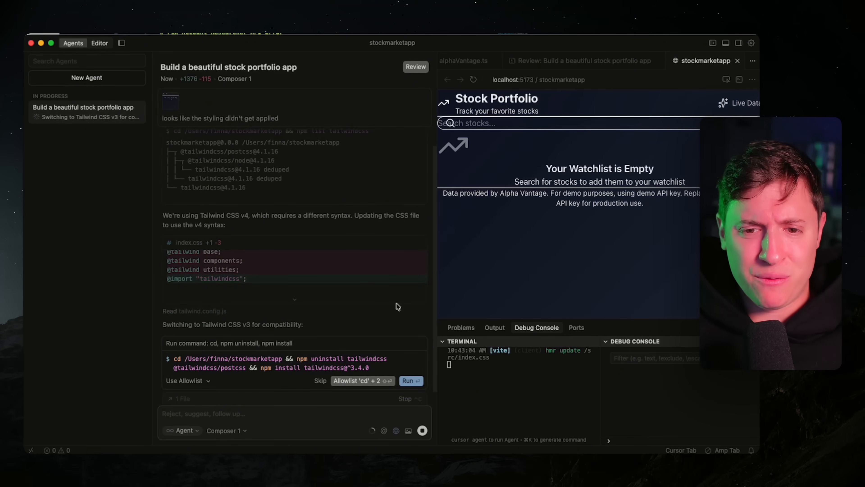
{"action": "mouse_move", "coordinate": [391, 313]}
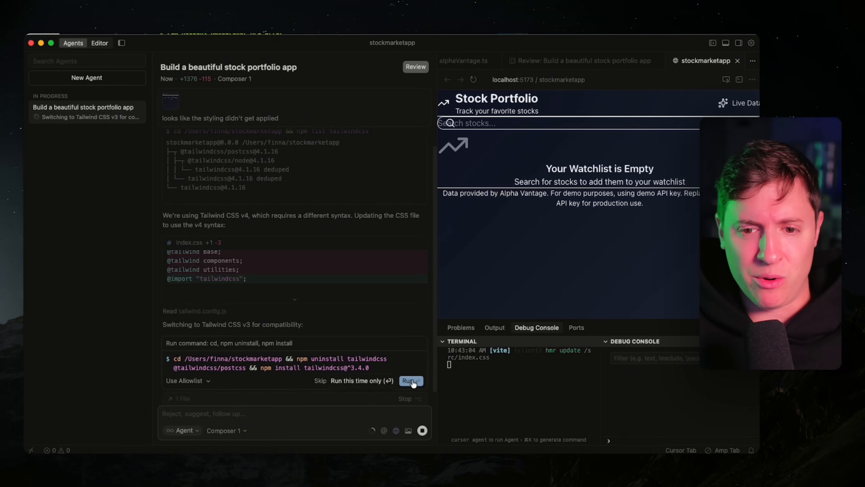
{"action": "left_click", "coordinate": [411, 381]}
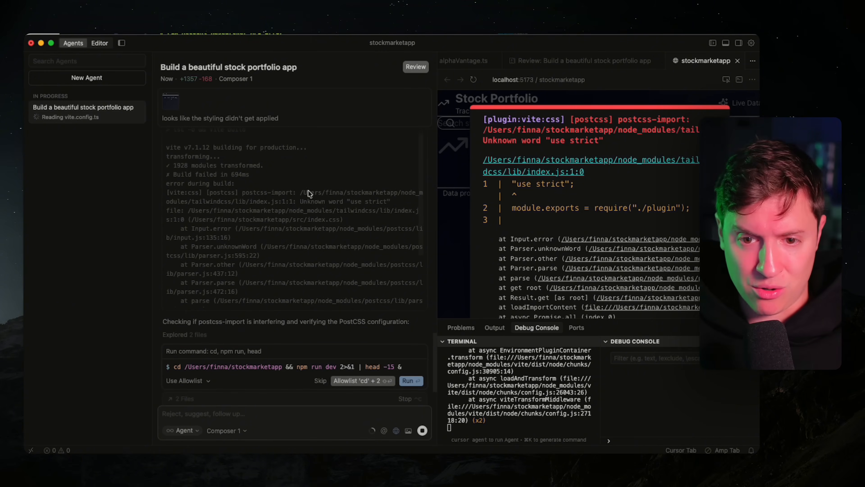
{"action": "left_click", "coordinate": [409, 381]}
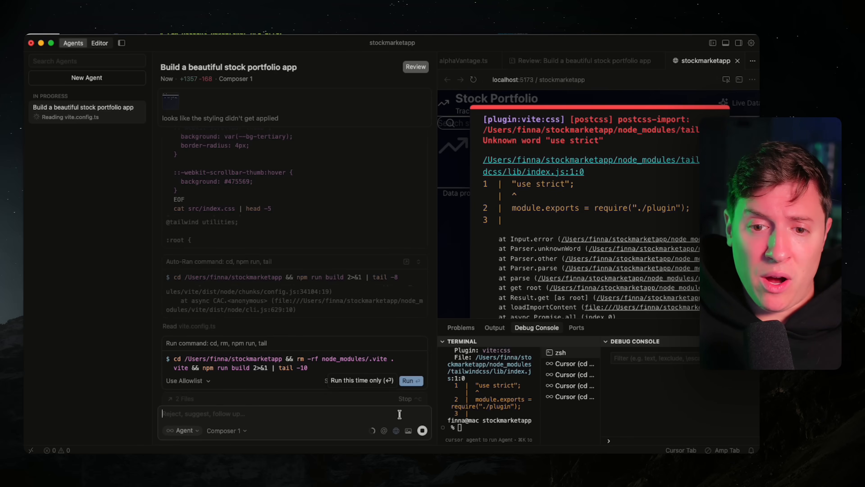
{"action": "left_click", "coordinate": [408, 380]}
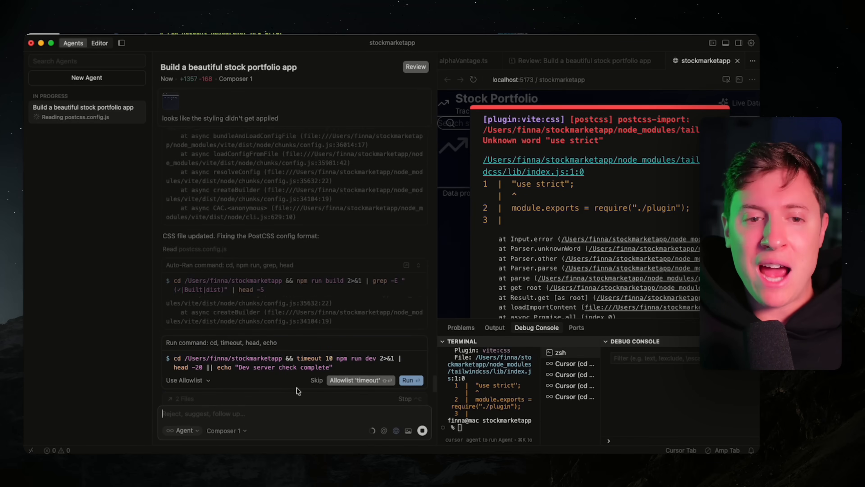
{"action": "left_click", "coordinate": [411, 379]}
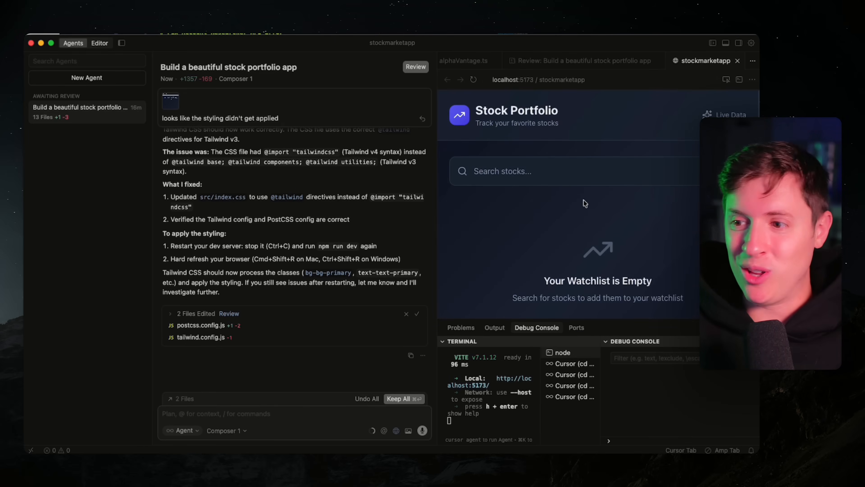
{"action": "mouse_move", "coordinate": [605, 199]}
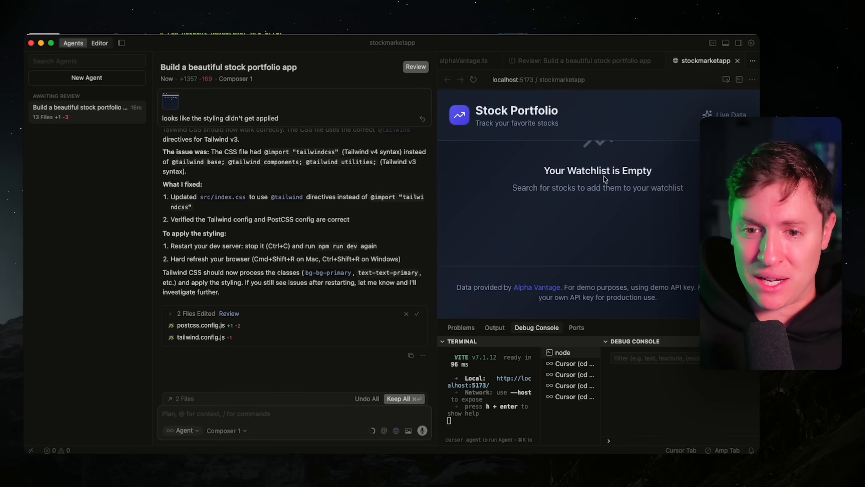
Search 'aapl' in the preview and review Apple's live price, chart and stats
{"action": "left_click", "coordinate": [574, 172]}
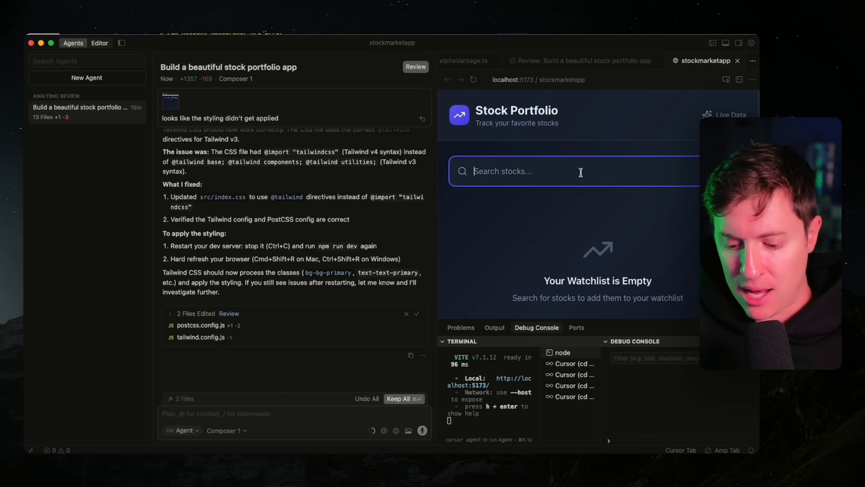
{"action": "type", "text": "aapl"}
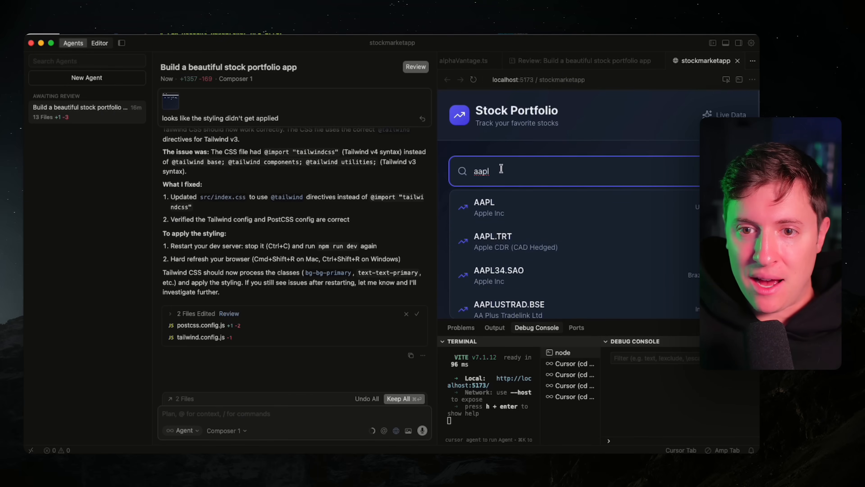
{"action": "mouse_move", "coordinate": [513, 207]}
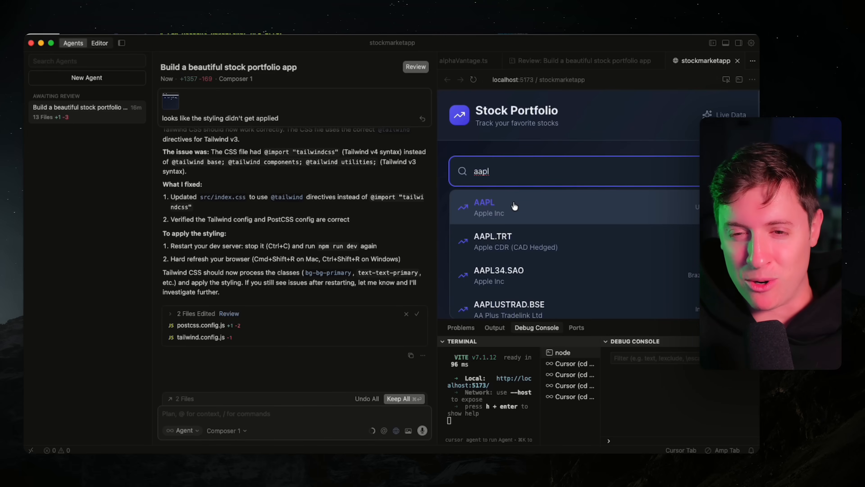
{"action": "left_click", "coordinate": [484, 207]}
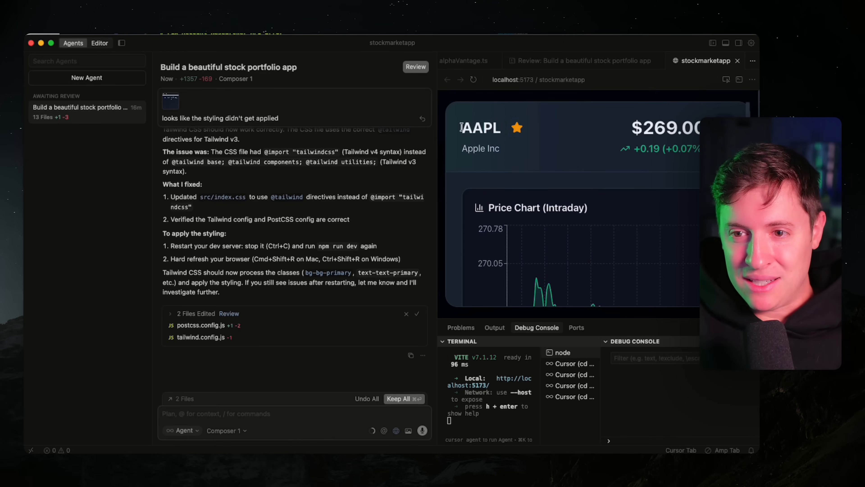
{"action": "scroll", "scroll_direction": "down", "scroll_amount": 3}
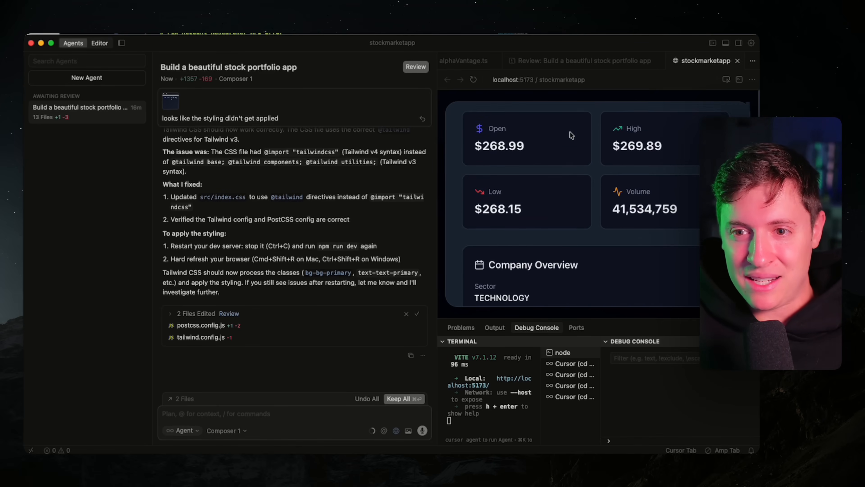
{"action": "scroll", "scroll_direction": "down", "scroll_amount": 3}
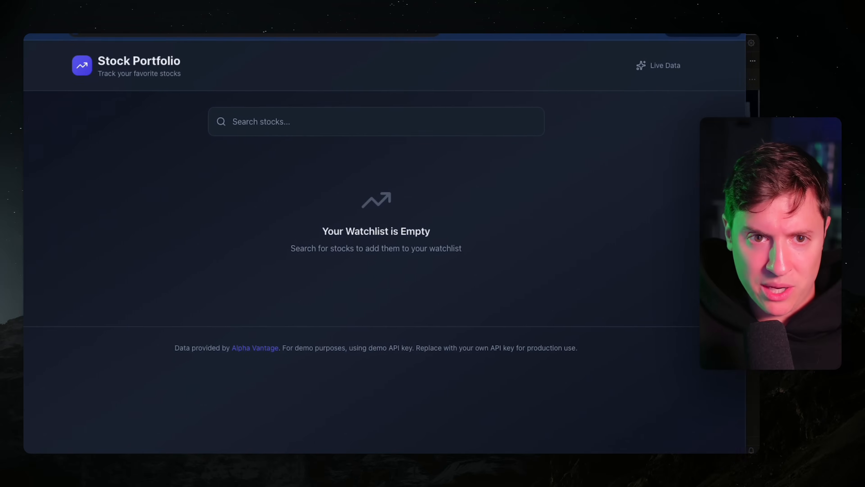
Search 'tsl', review Tesla's chart and Company Overview, then close its details
{"action": "left_click", "coordinate": [376, 121]}
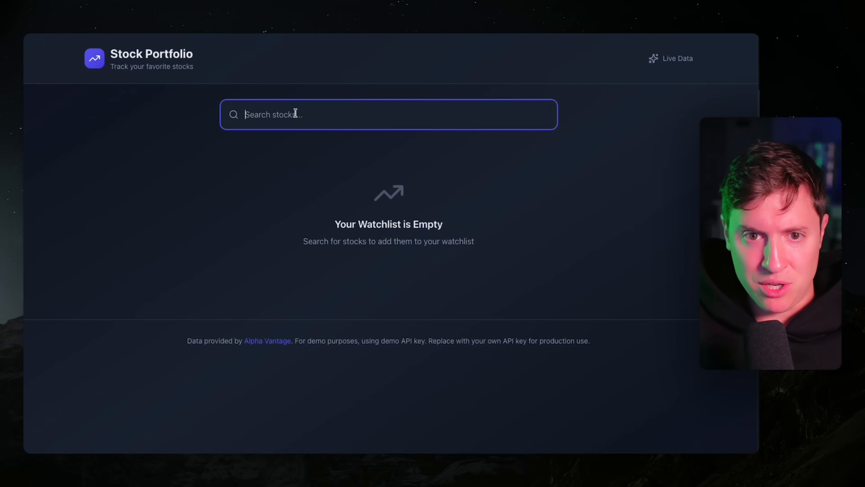
{"action": "type", "text": "tsl"}
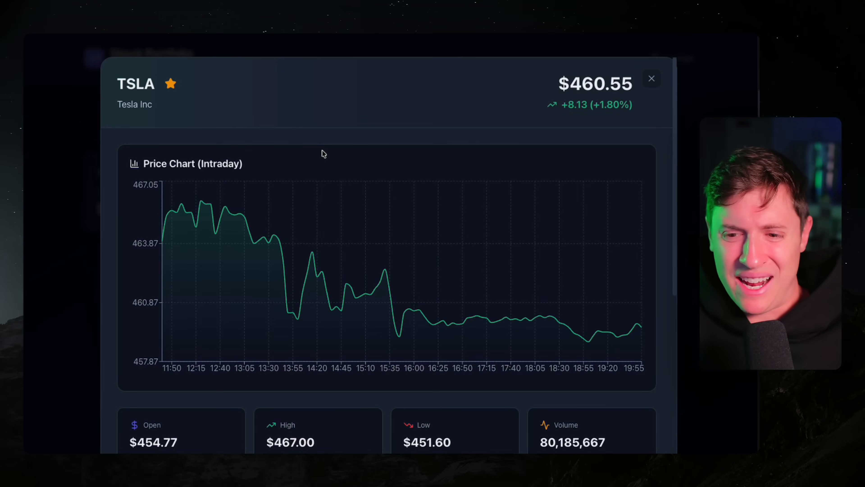
{"action": "scroll", "scroll_direction": "down", "scroll_amount": 3}
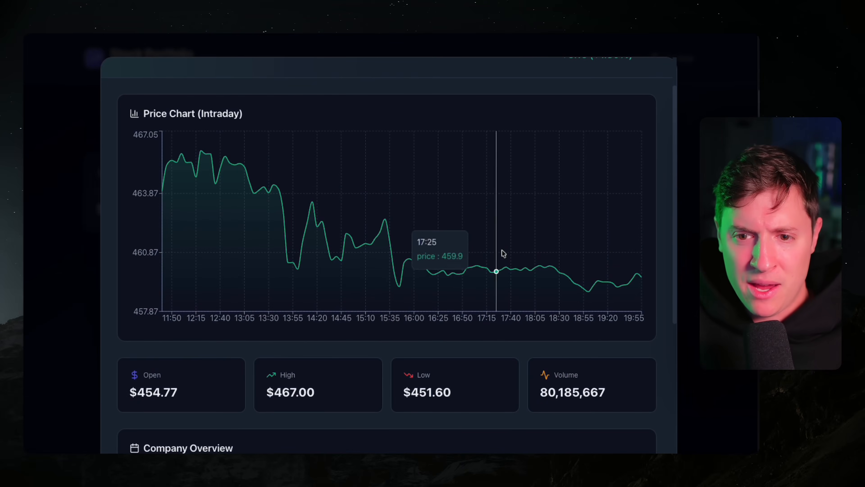
{"action": "mouse_move", "coordinate": [430, 243]}
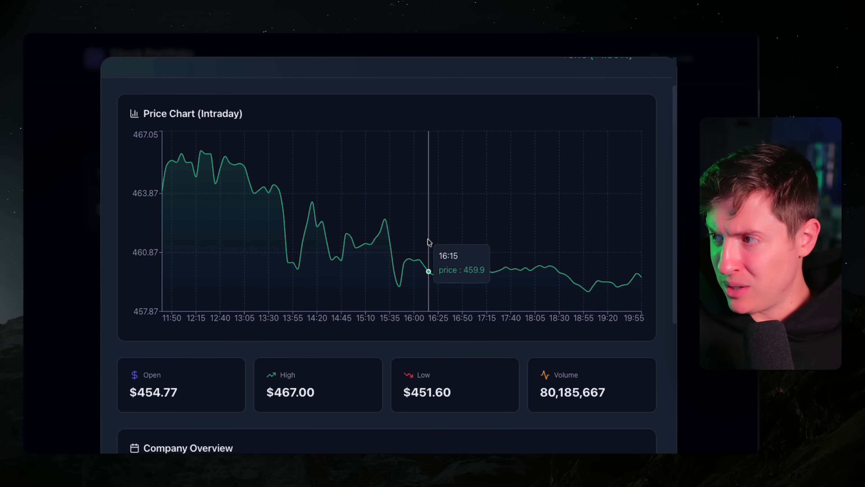
{"action": "scroll", "scroll_direction": "down", "scroll_amount": 3}
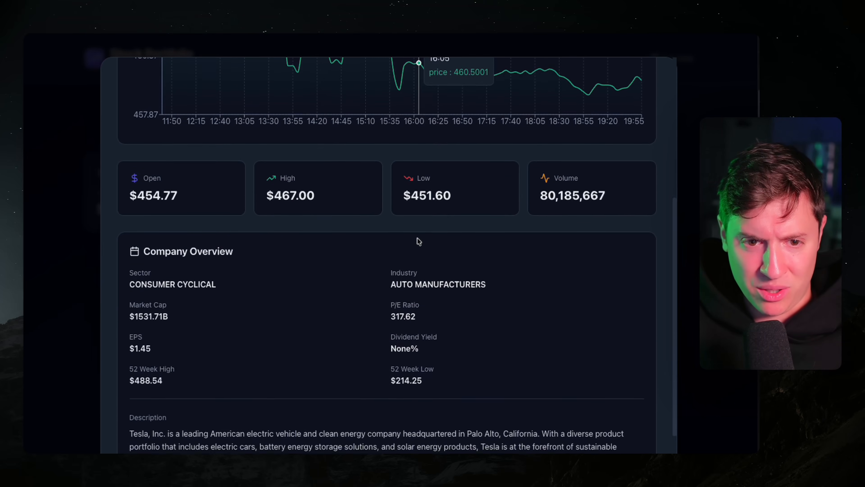
{"action": "scroll", "scroll_direction": "down", "scroll_amount": 3}
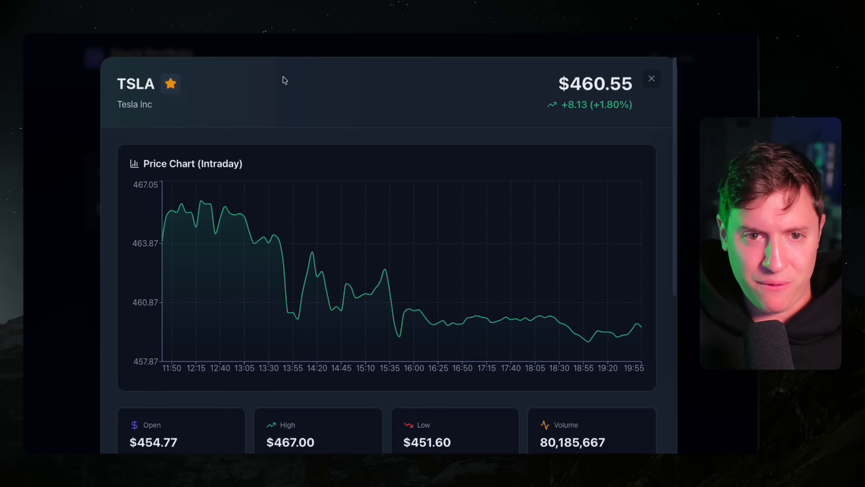
{"action": "left_click", "coordinate": [652, 78]}
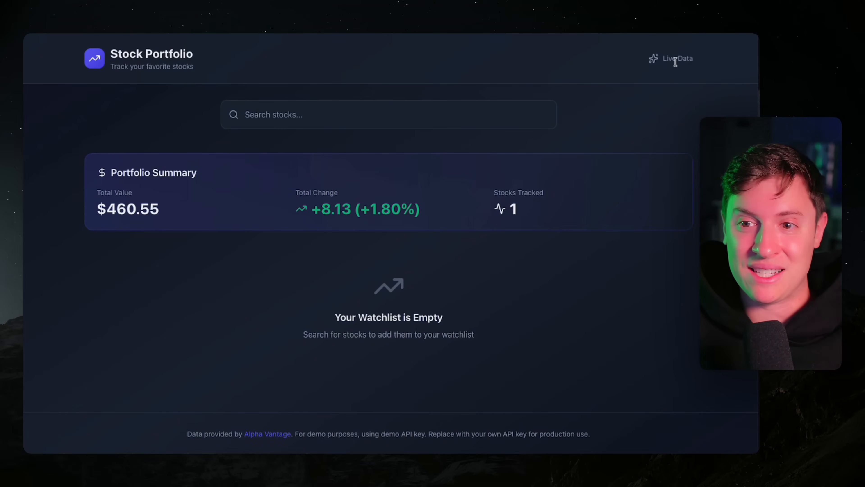
{"action": "mouse_move", "coordinate": [567, 166]}
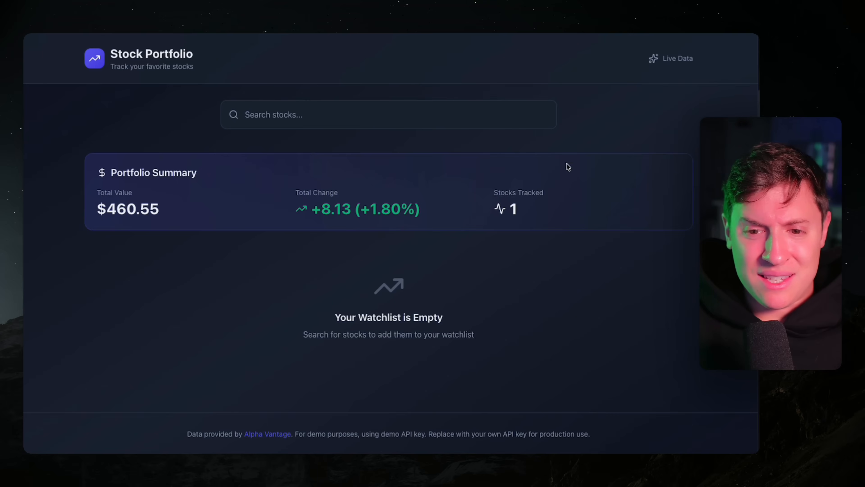
{"action": "mouse_move", "coordinate": [312, 225]}
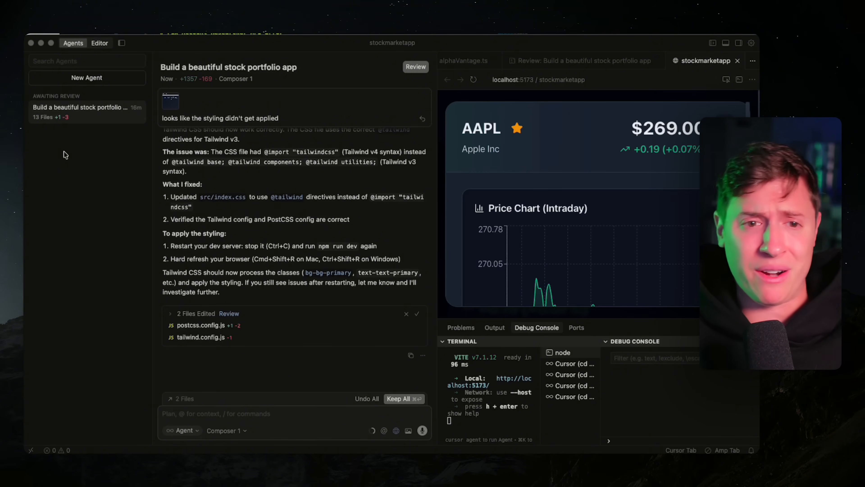
{"action": "mouse_move", "coordinate": [123, 72]}
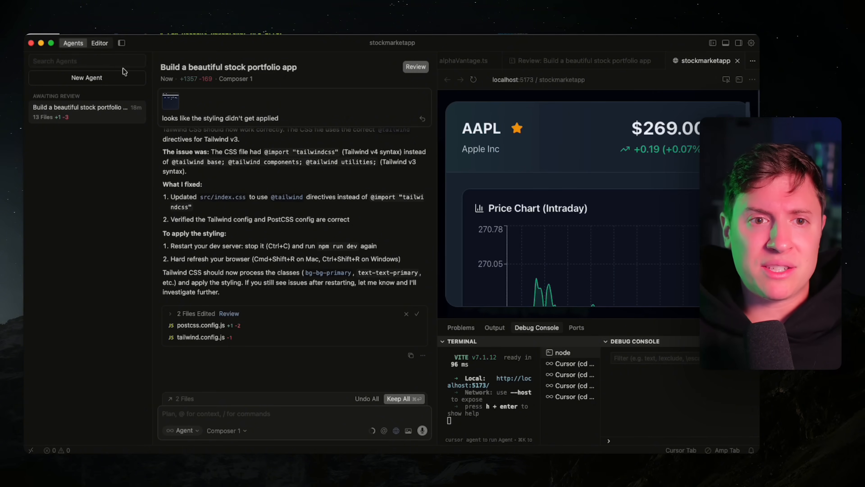
{"action": "mouse_move", "coordinate": [86, 307]}
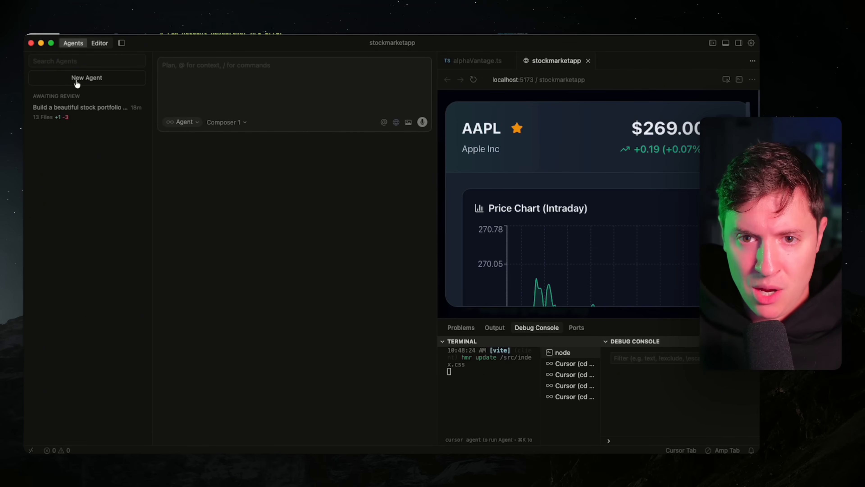
{"action": "mouse_move", "coordinate": [226, 122]}
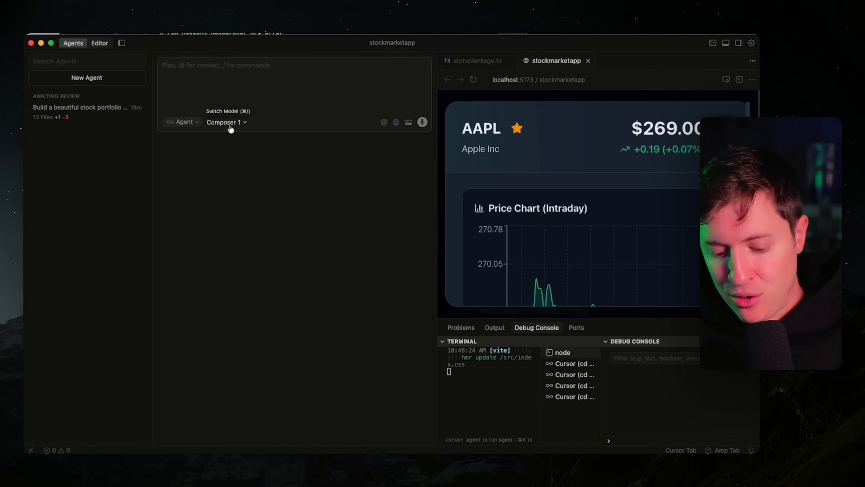
Draft the request for a chart of all the stocks on my watchlist
{"action": "type", "text": "Have a chart open on the main screen that shows"}
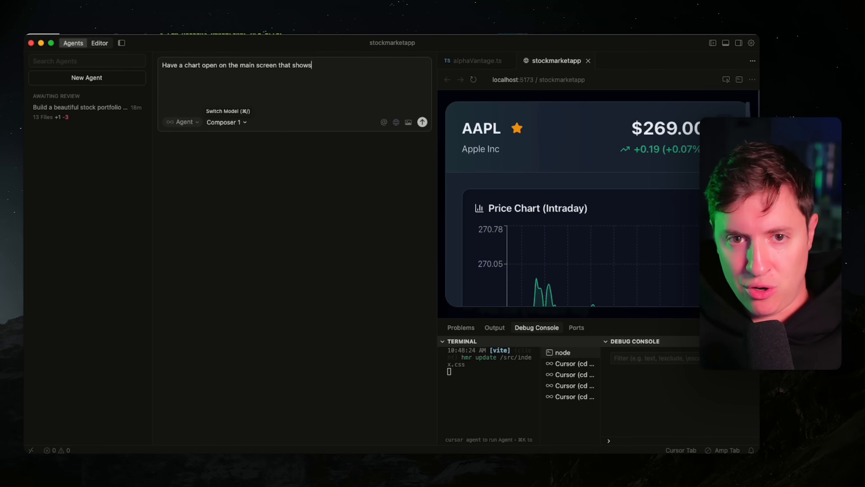
{"action": "type", "text": "all the stocks on"}
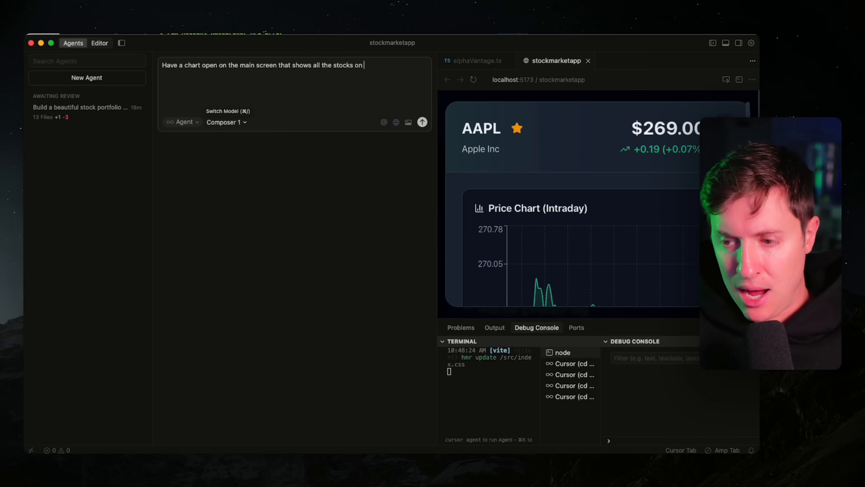
{"action": "type", "text": "my watchlist on th"}
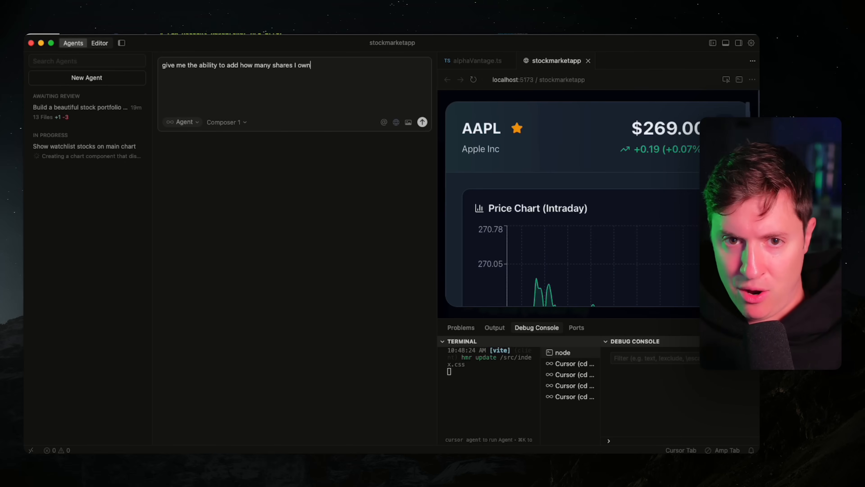
Draft the shares-owned portfolio value request and begin the entire-portfolio stats request
{"action": "type", "text": "for each stock and"}
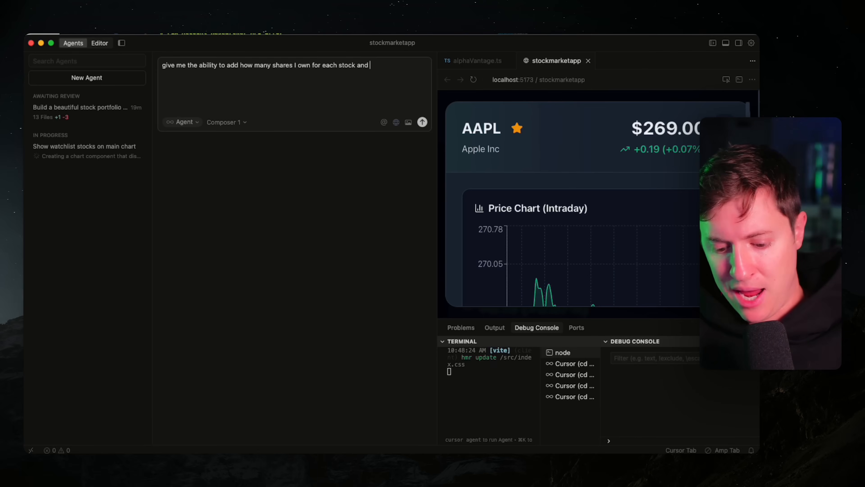
{"action": "type", "text": "show me portfol"}
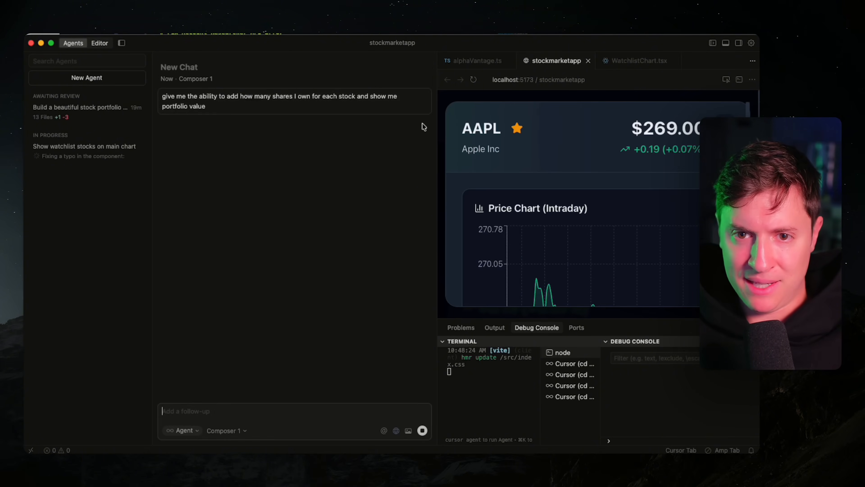
{"action": "type", "text": "Put"}
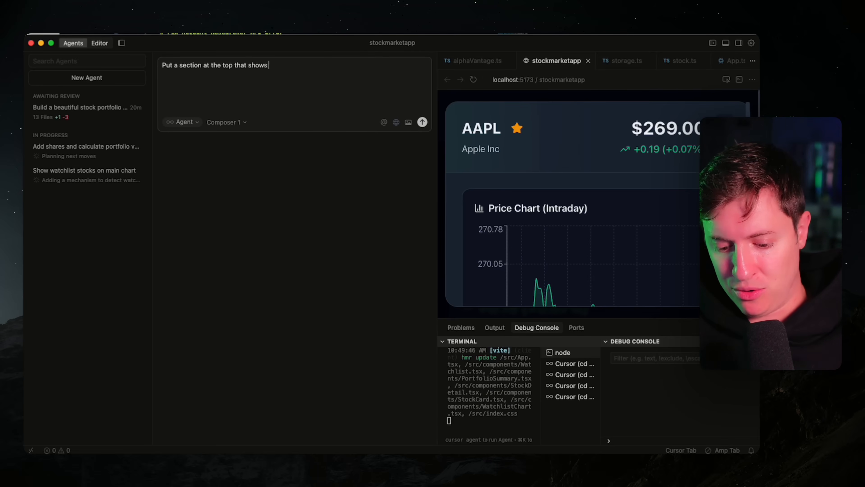
{"action": "type", "text": "my entire portfolio value and other stats about my p"}
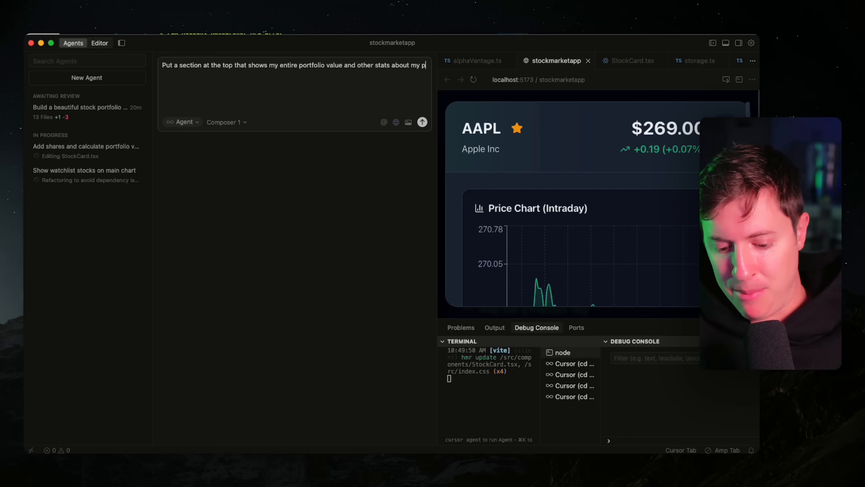
{"action": "type", "text": "ortfolio"}
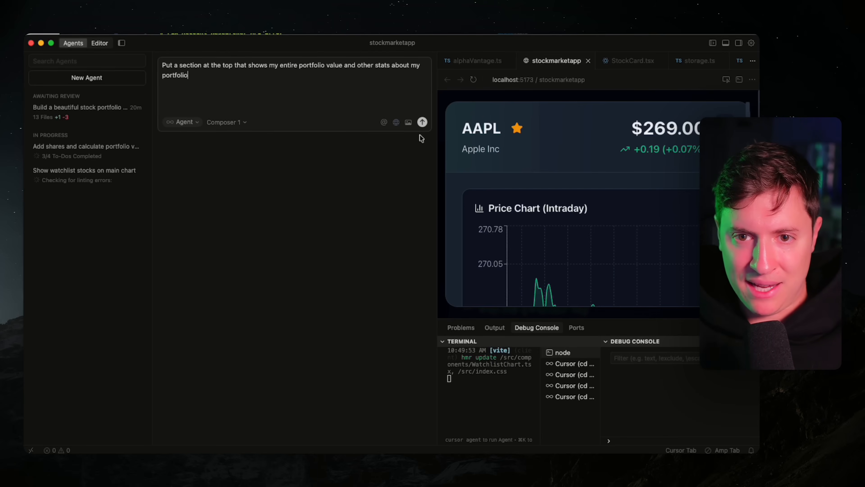
Send the portfolio stats request and draft one for a section showing all the data about the stock market today
{"action": "left_click", "coordinate": [422, 122]}
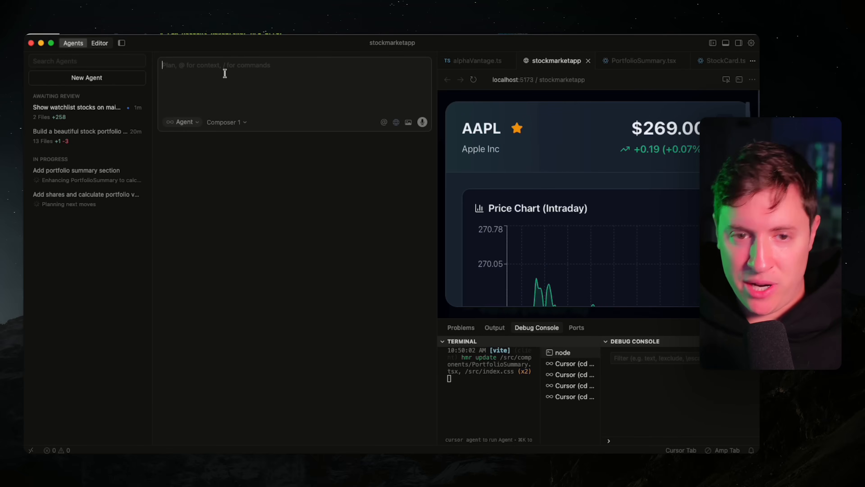
{"action": "type", "text": "Have a section at the top"}
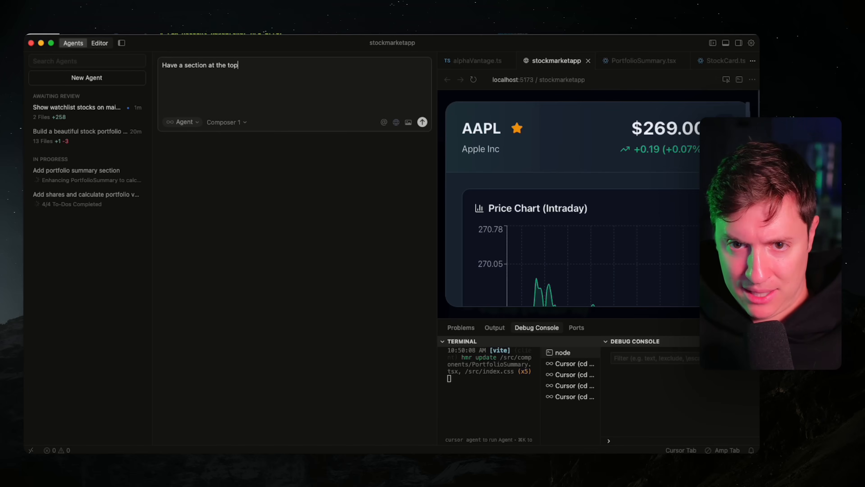
{"action": "type", "text": "that shows all the d"}
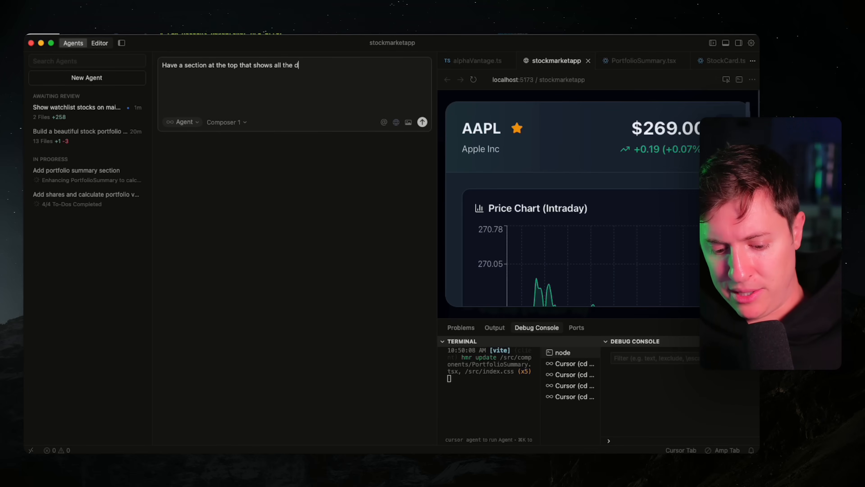
{"action": "type", "text": "ata about the"}
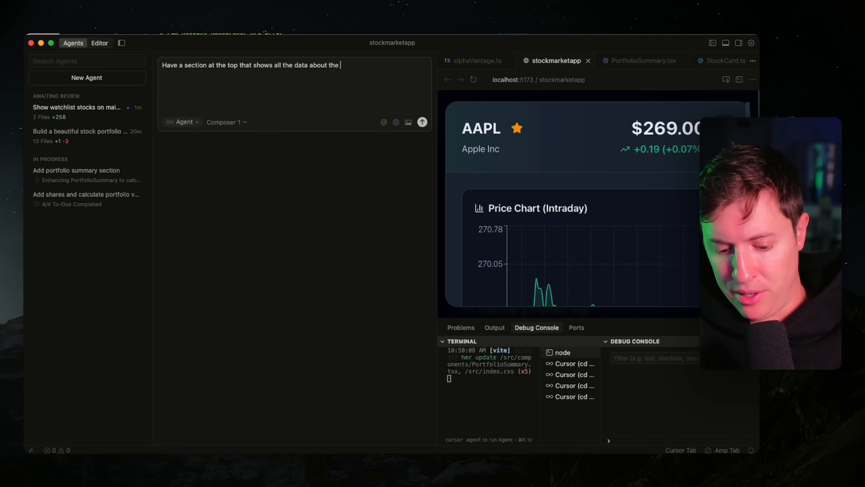
{"action": "type", "text": "stock market today"}
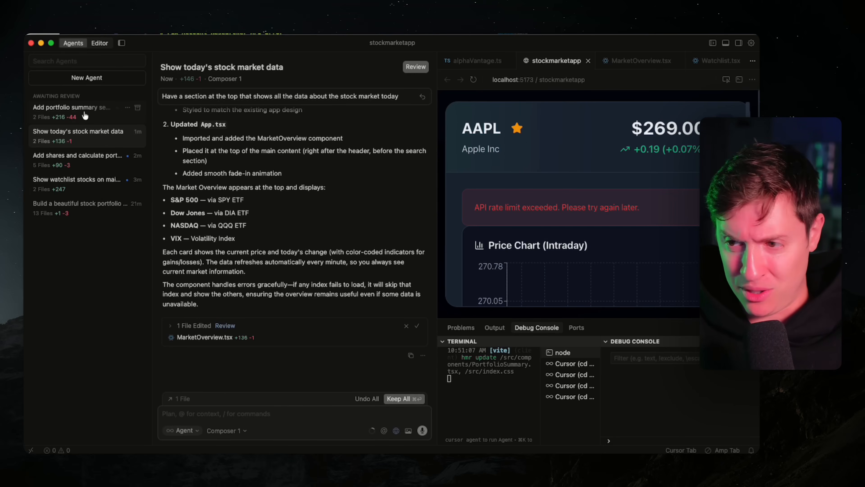
View the 'Add portfolio summary section' agent's report in the Agents sidebar
{"action": "left_click", "coordinate": [76, 107]}
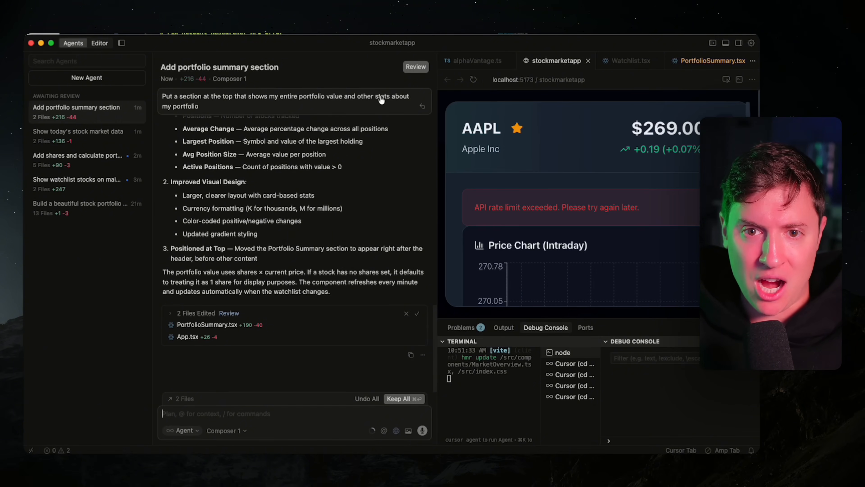
{"action": "mouse_move", "coordinate": [271, 167]}
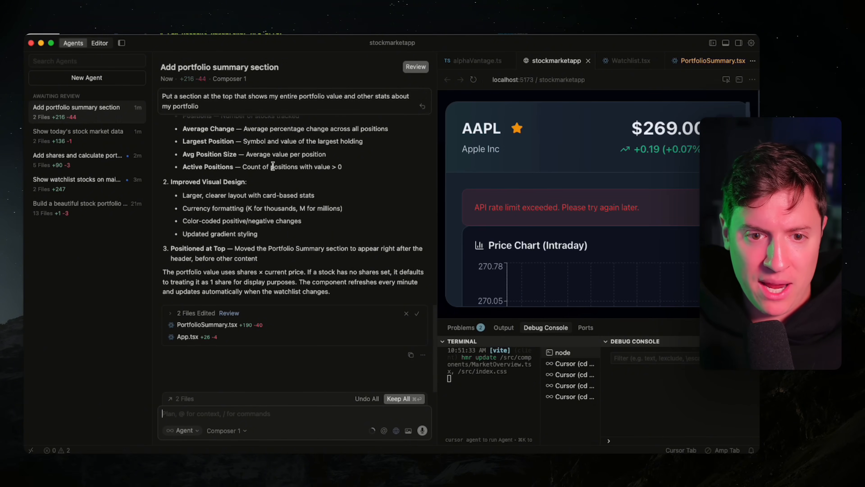
{"action": "left_click", "coordinate": [78, 135]}
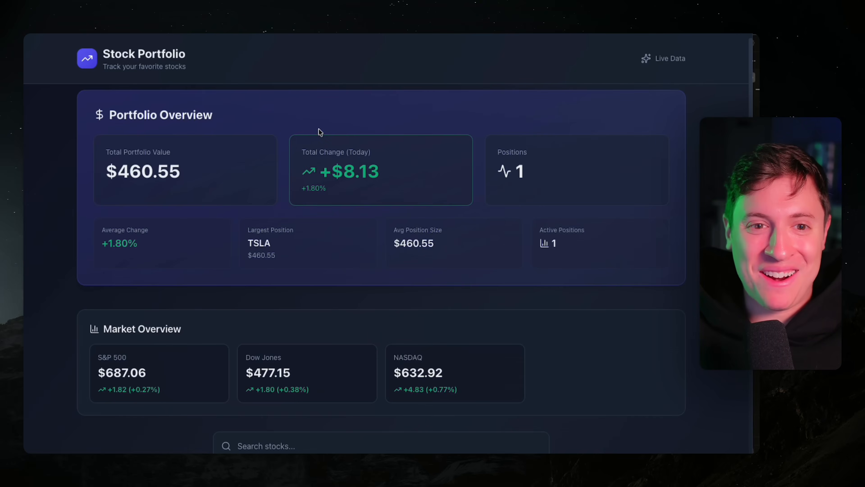
{"action": "mouse_move", "coordinate": [134, 172]}
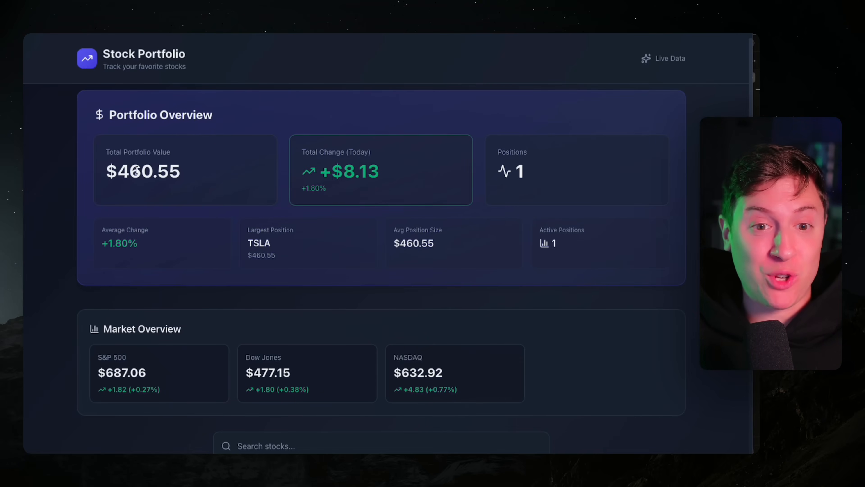
{"action": "scroll", "scroll_direction": "down", "scroll_amount": 3}
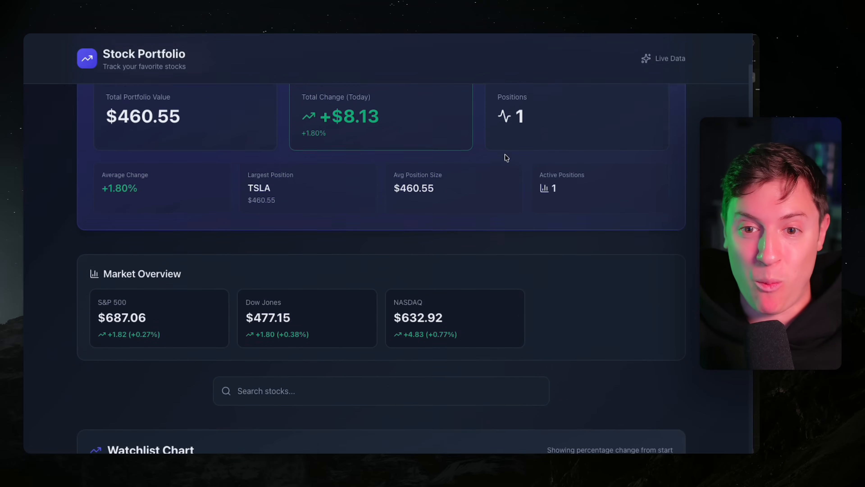
{"action": "scroll", "scroll_direction": "down", "scroll_amount": 3}
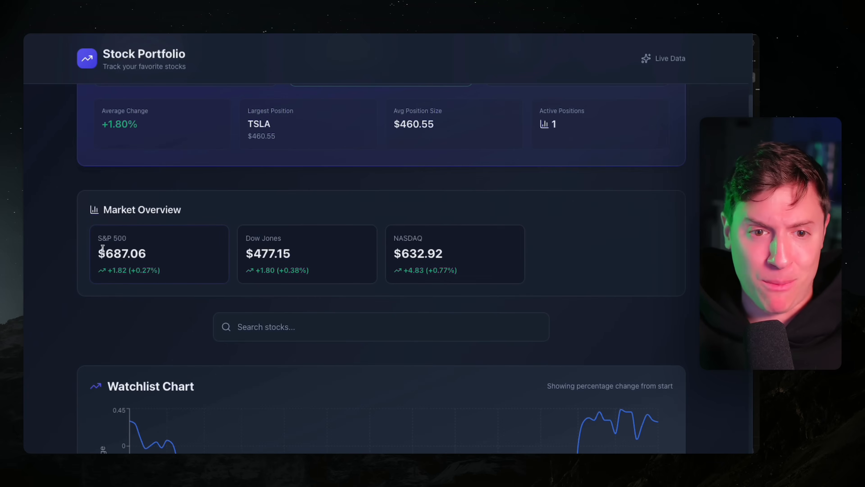
{"action": "mouse_move", "coordinate": [332, 249]}
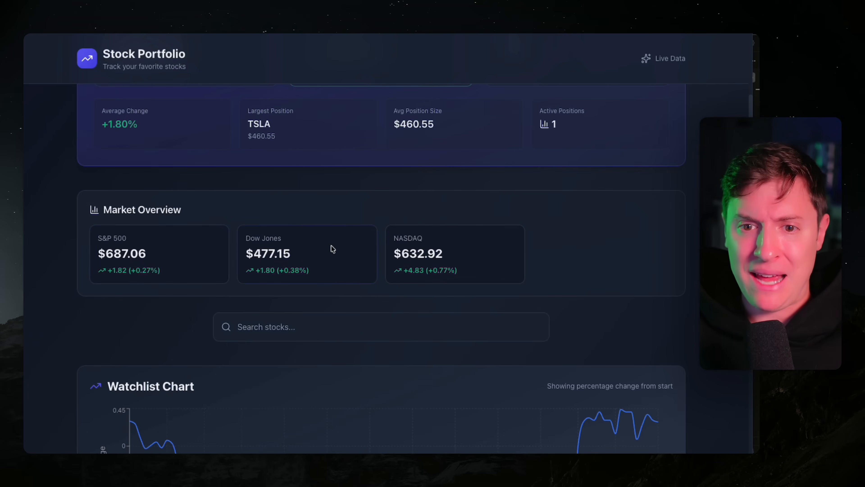
{"action": "scroll", "scroll_direction": "down", "scroll_amount": 3}
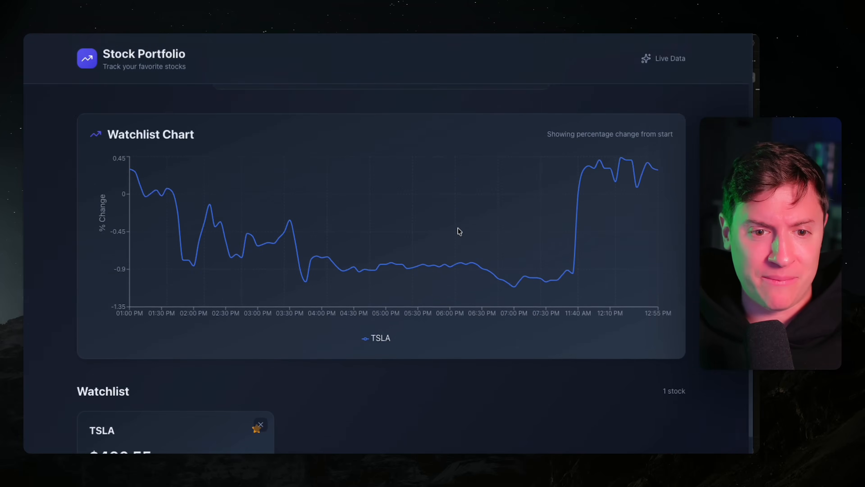
{"action": "type", "text": "aapl"}
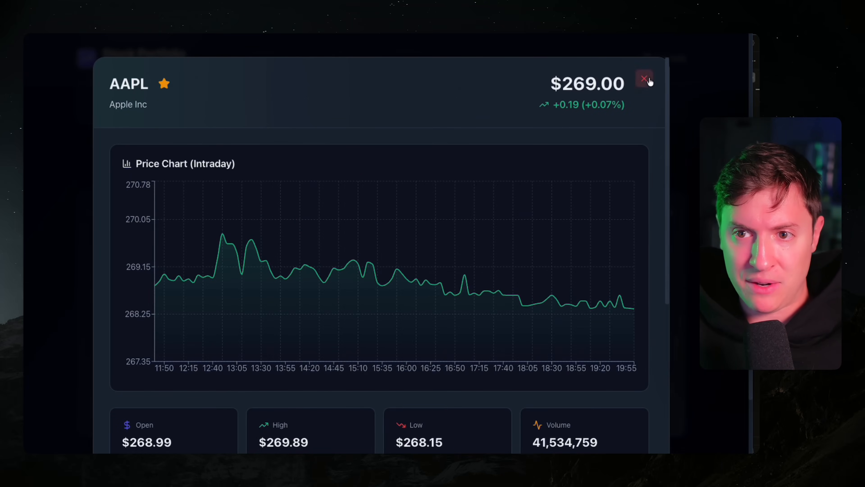
{"action": "left_click", "coordinate": [643, 79]}
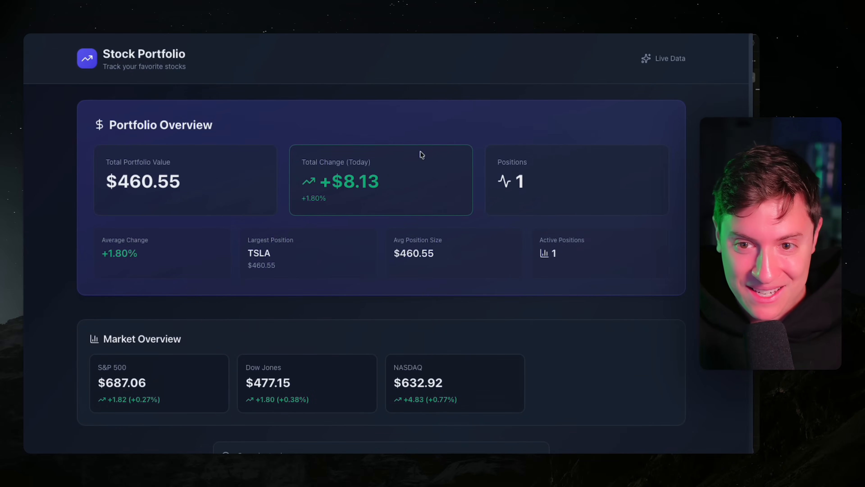
{"action": "scroll", "scroll_direction": "down", "scroll_amount": 3}
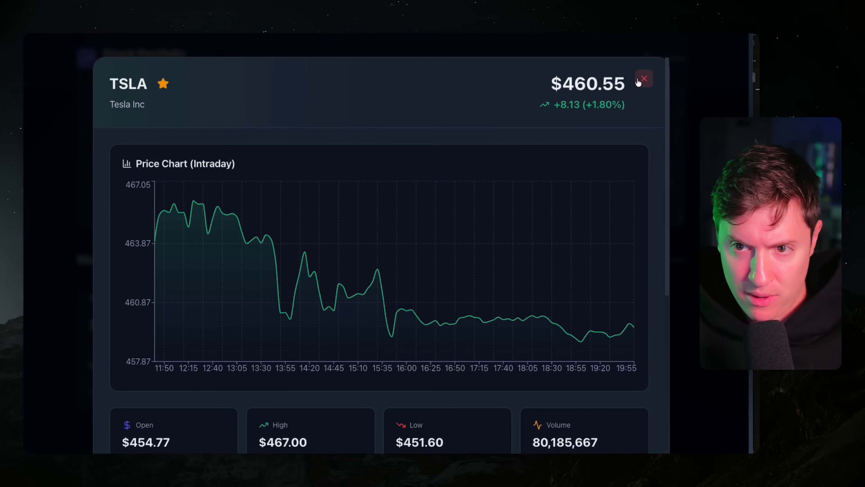
Record 100 shares owned for TSLA and 20 shares for AAPL
{"action": "left_click", "coordinate": [643, 79]}
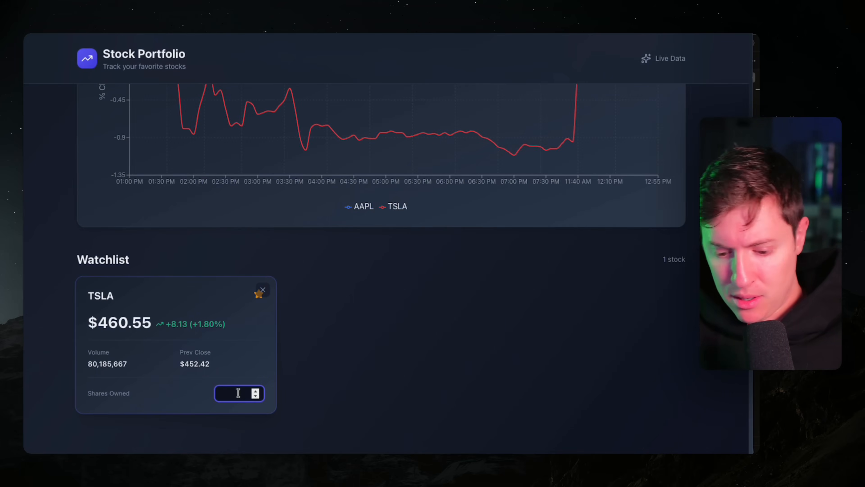
{"action": "type", "text": "100"}
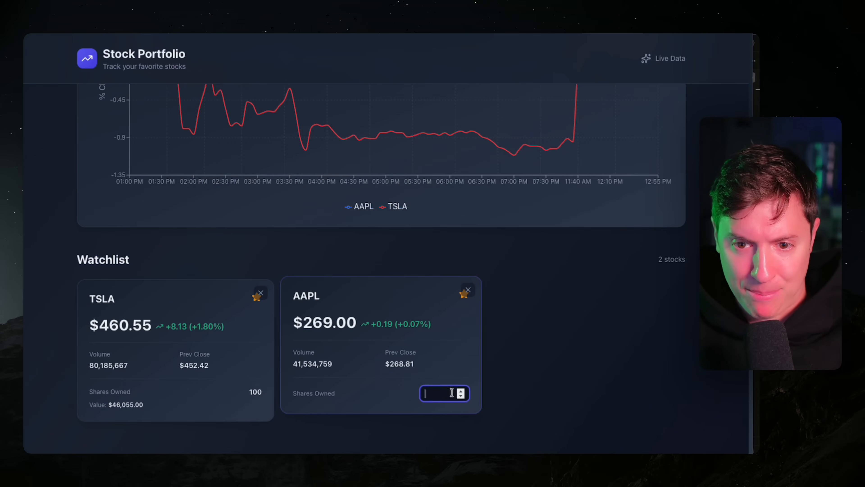
{"action": "type", "text": "20"}
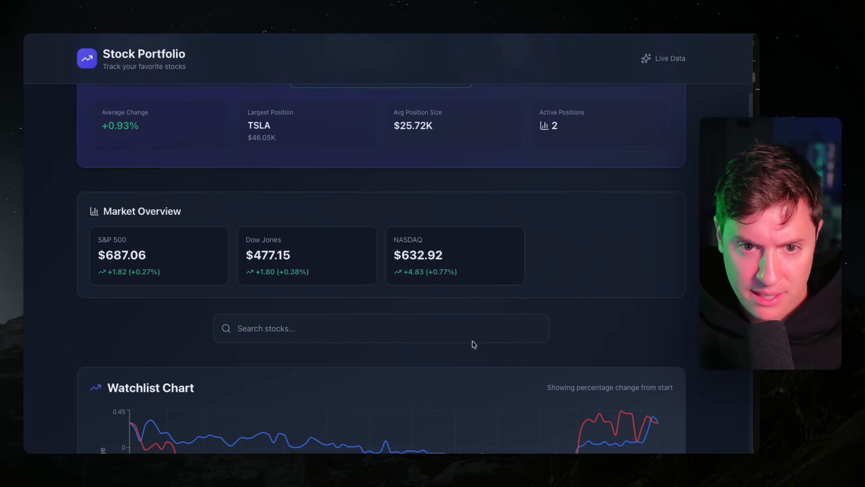
Scroll down to the Portfolio Overview showing $51.44K across 2 positions
{"action": "scroll", "scroll_direction": "down", "scroll_amount": 3}
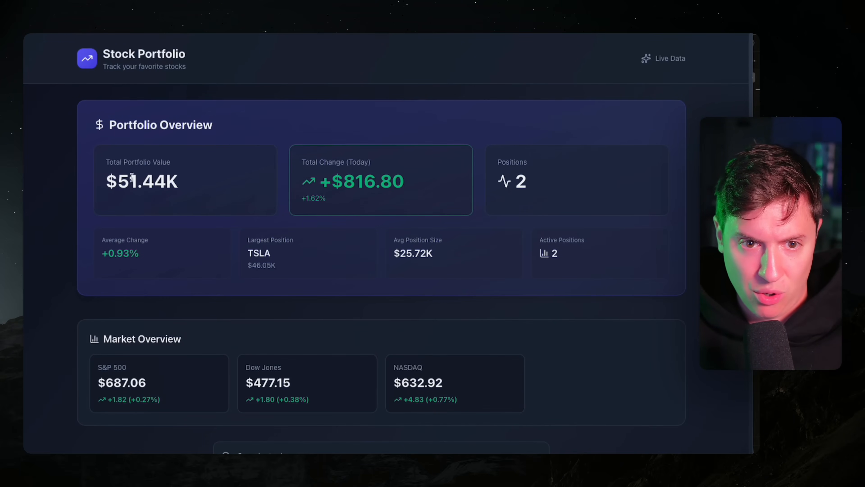
{"action": "mouse_move", "coordinate": [252, 279]}
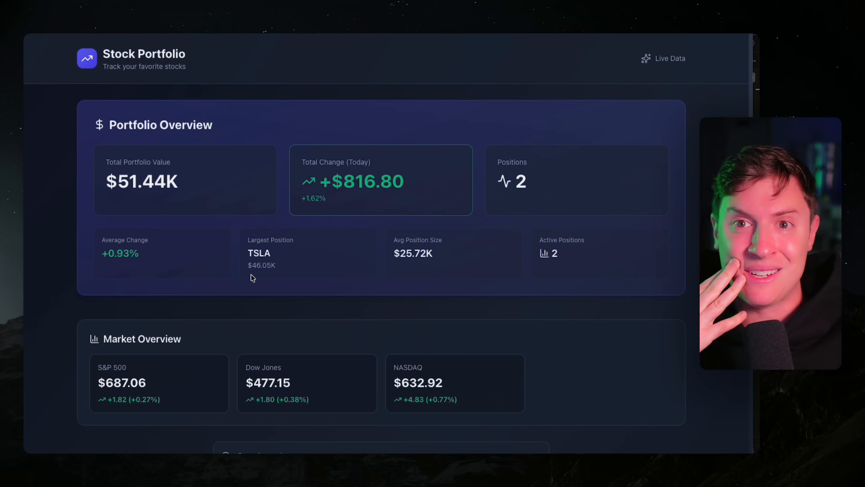
{"action": "mouse_move", "coordinate": [283, 274]}
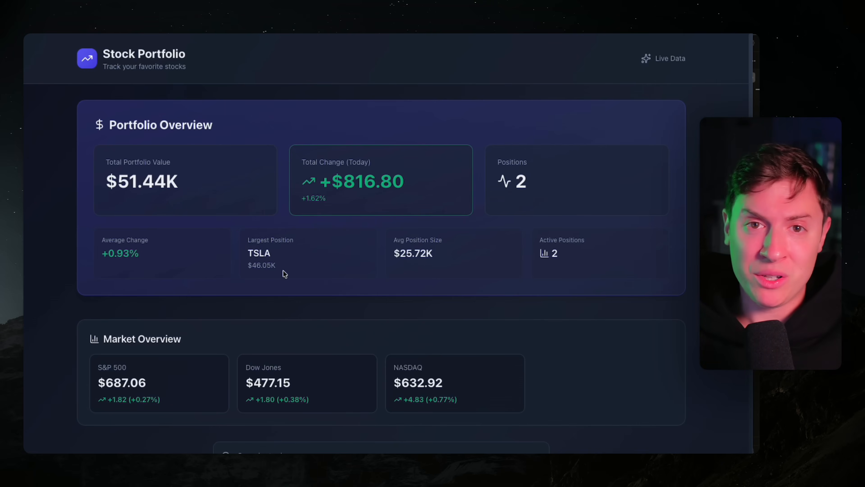
{"action": "scroll", "scroll_direction": "down", "scroll_amount": 3}
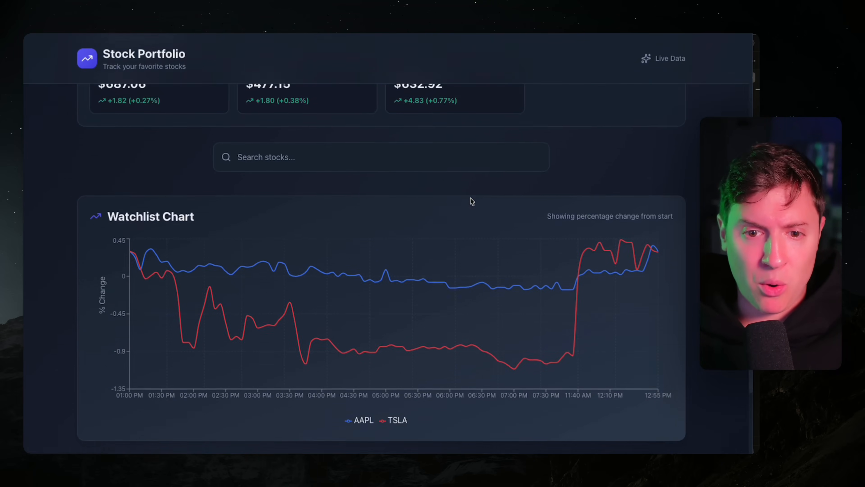
{"action": "scroll", "scroll_direction": "down", "scroll_amount": 3}
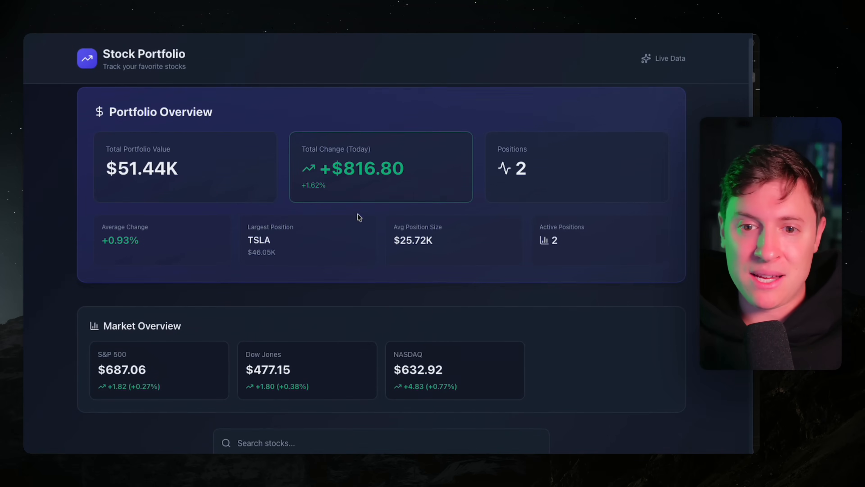
{"action": "scroll", "scroll_direction": "down", "scroll_amount": 3}
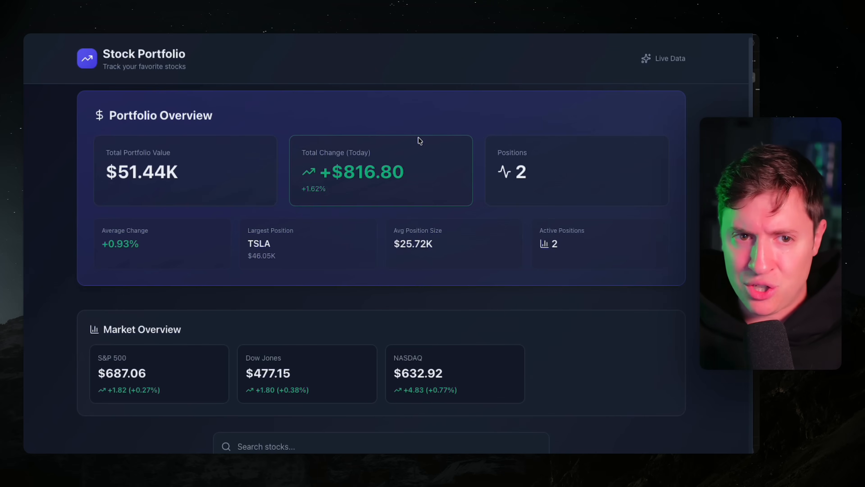
{"action": "scroll", "scroll_direction": "down", "scroll_amount": 3}
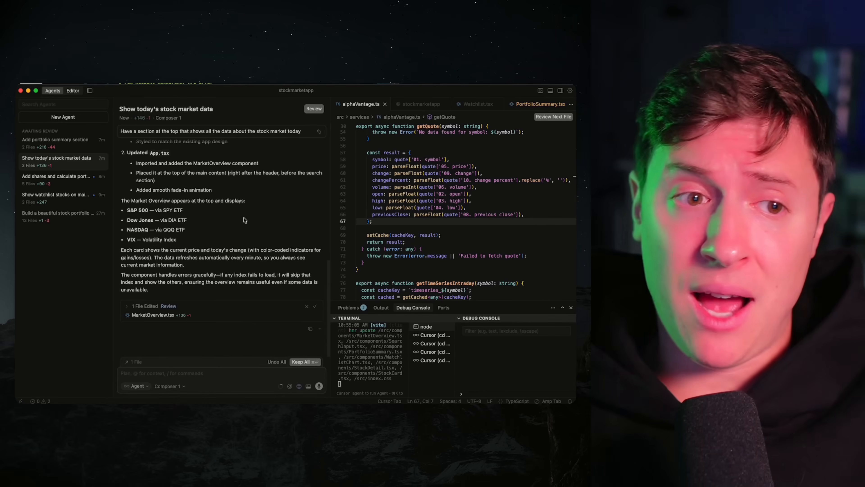
{"action": "mouse_move", "coordinate": [231, 188]}
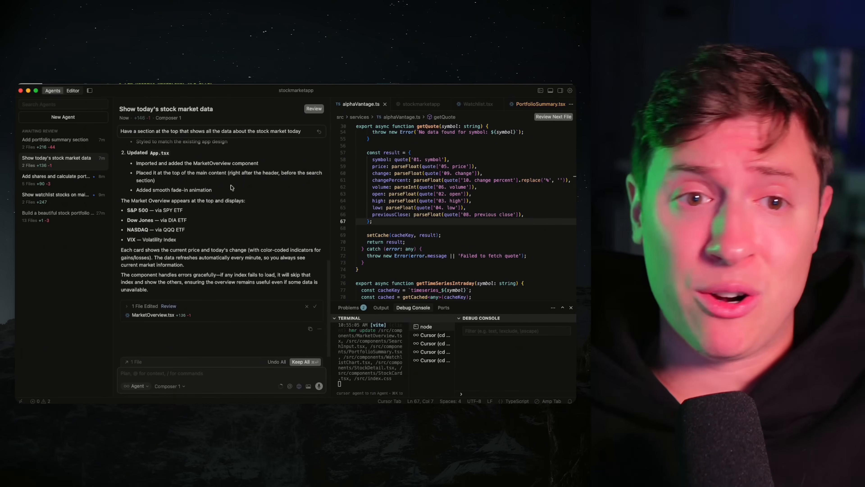
{"action": "mouse_move", "coordinate": [109, 269]}
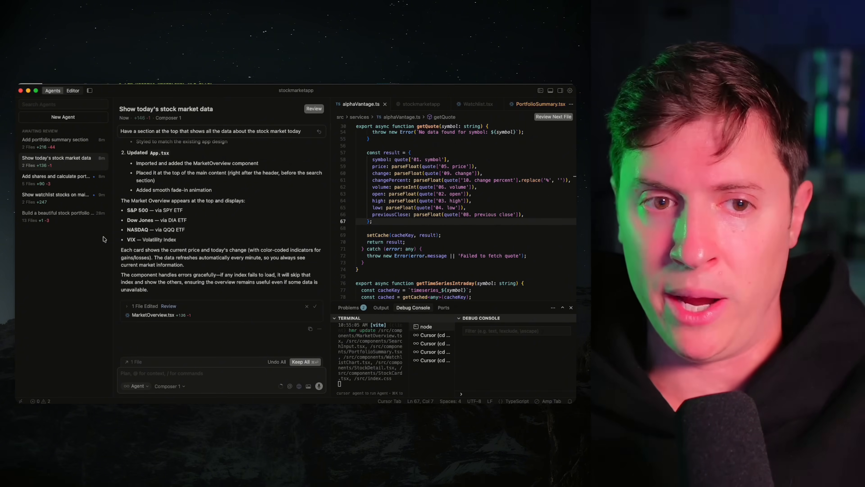
{"action": "mouse_move", "coordinate": [74, 176]}
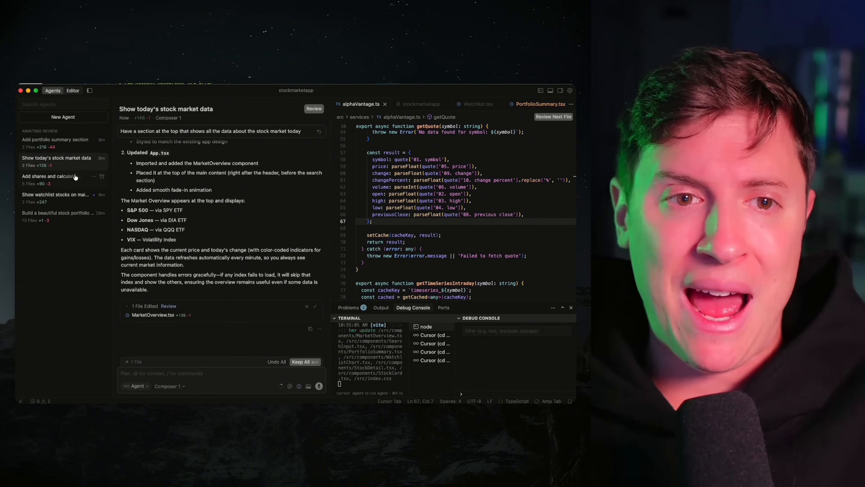